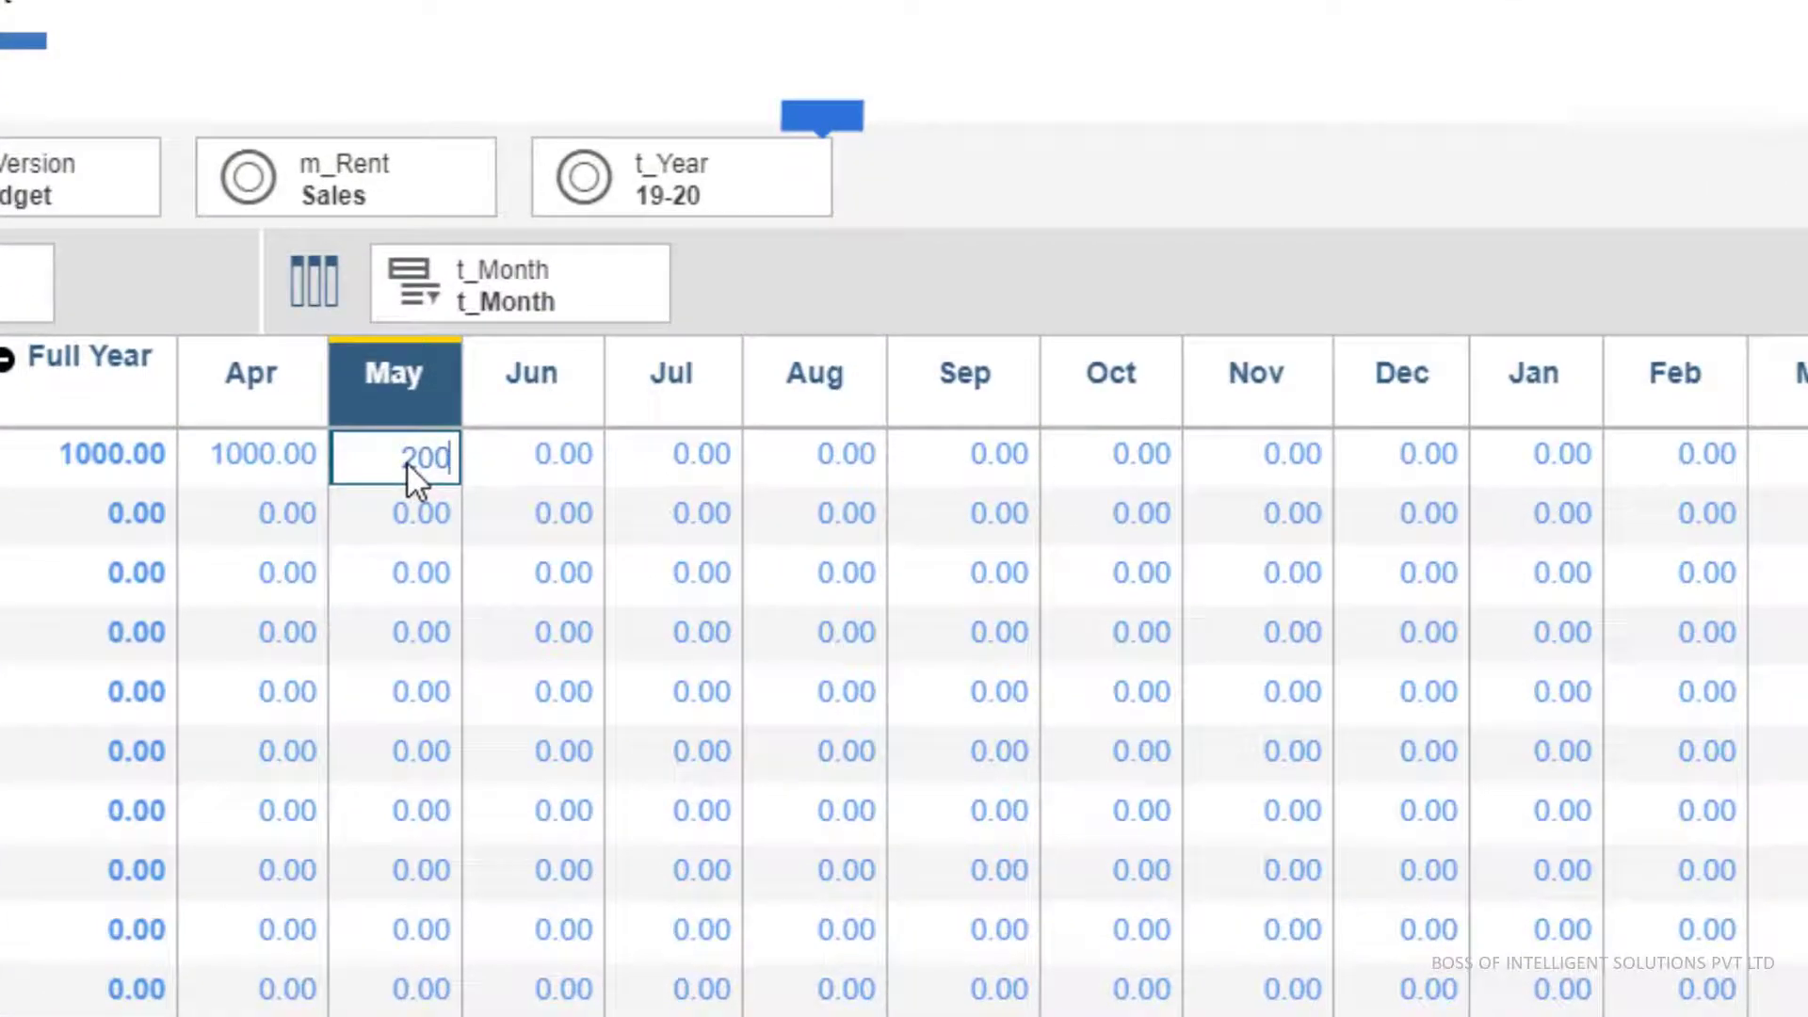
- Set the first row's May forecast value to 300
type("300")
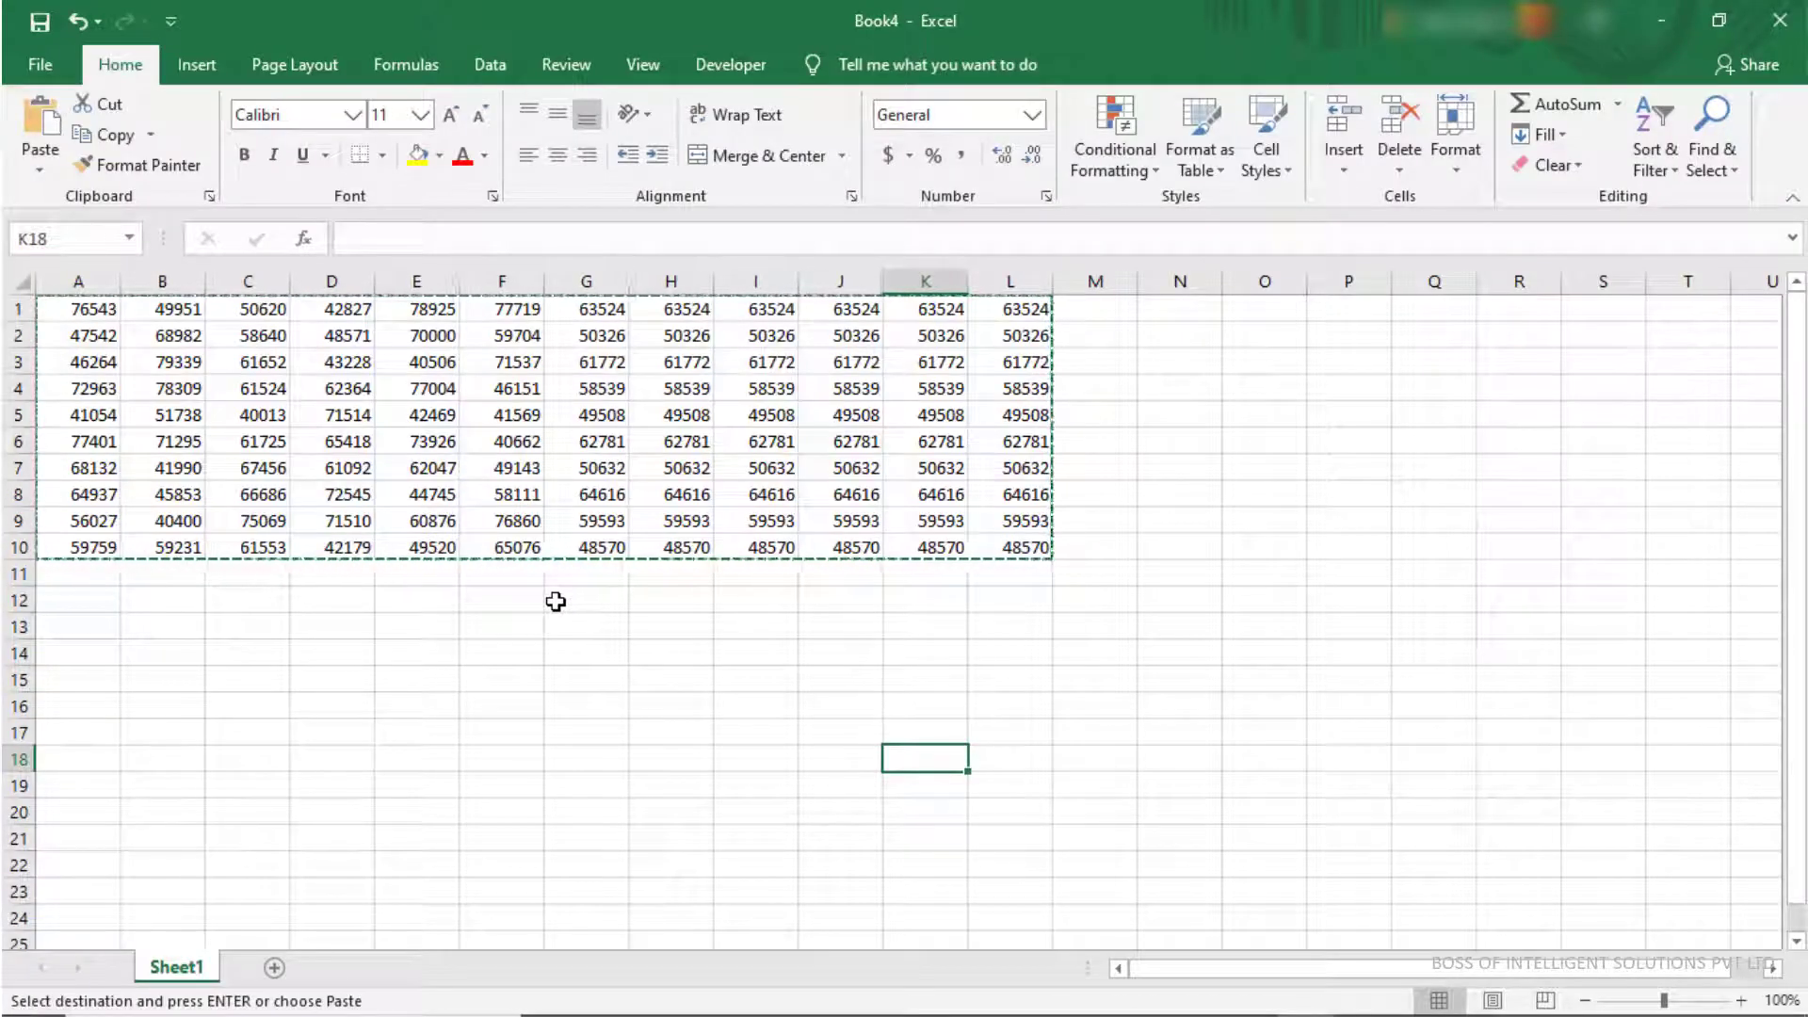
- Select the number block A1:L10 in Excel for copying into the forecast grid
left_click(79, 307)
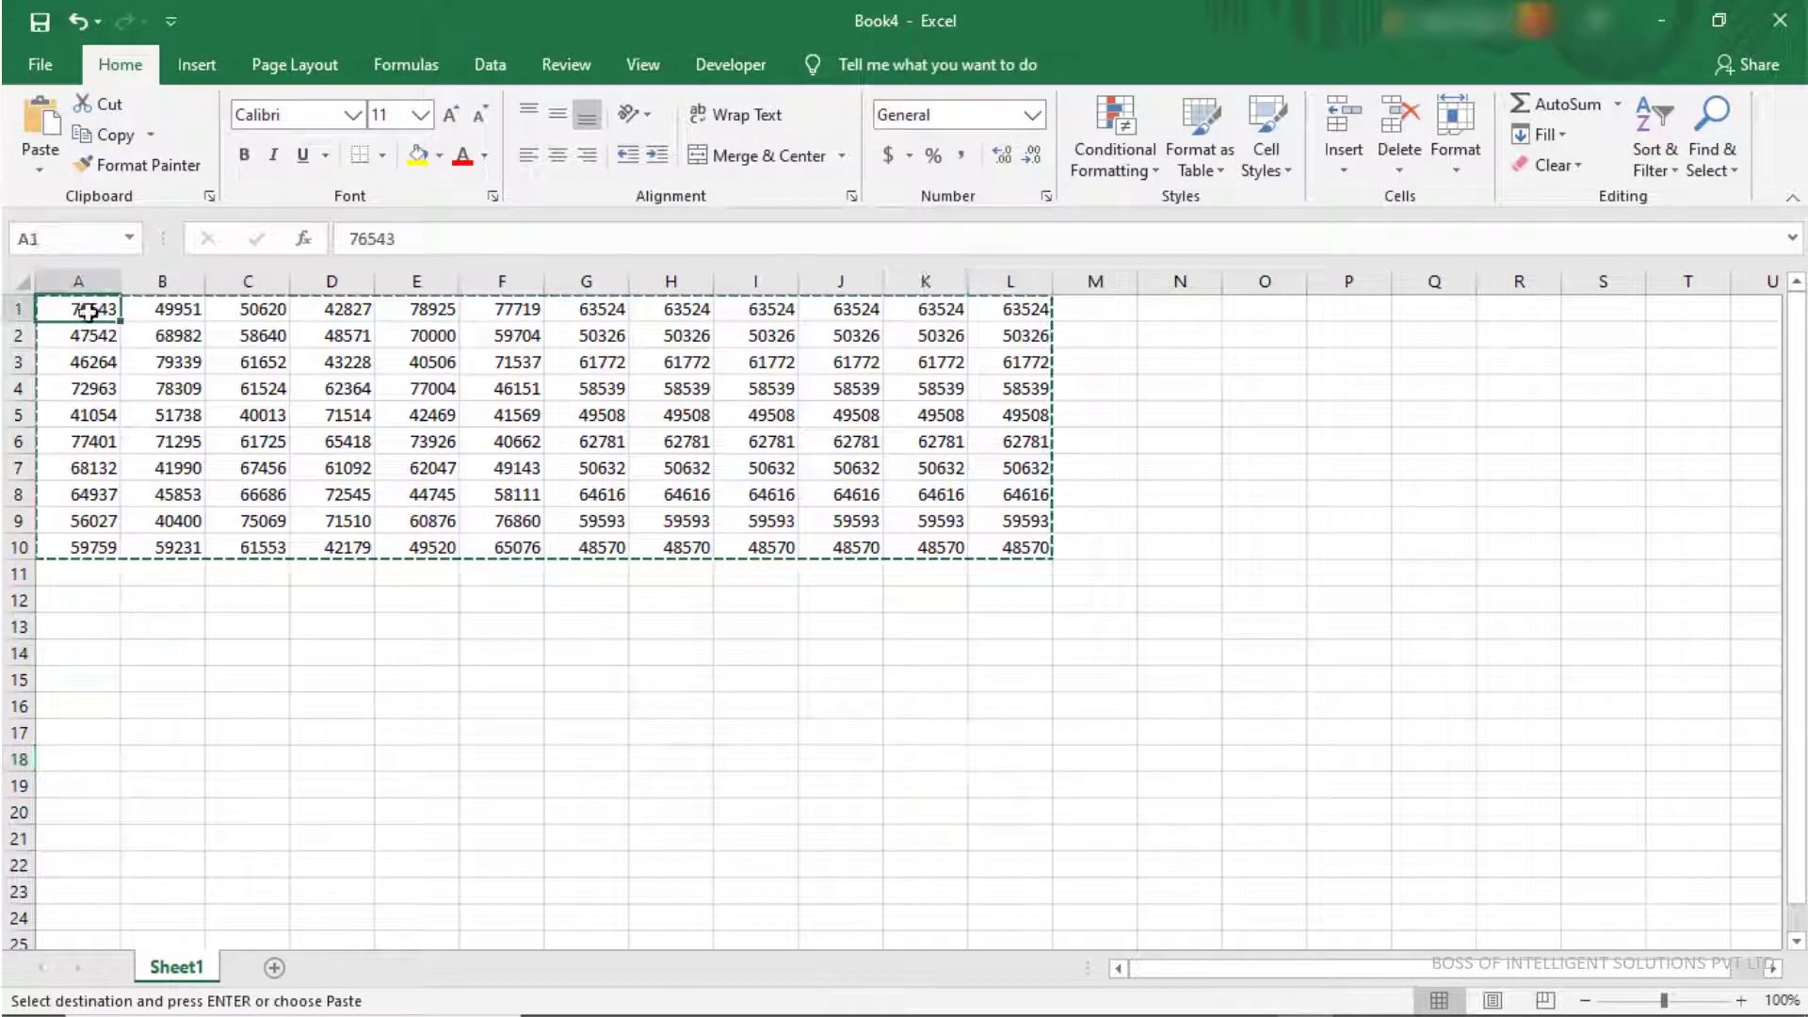
left_click_drag(79, 307, 1009, 546)
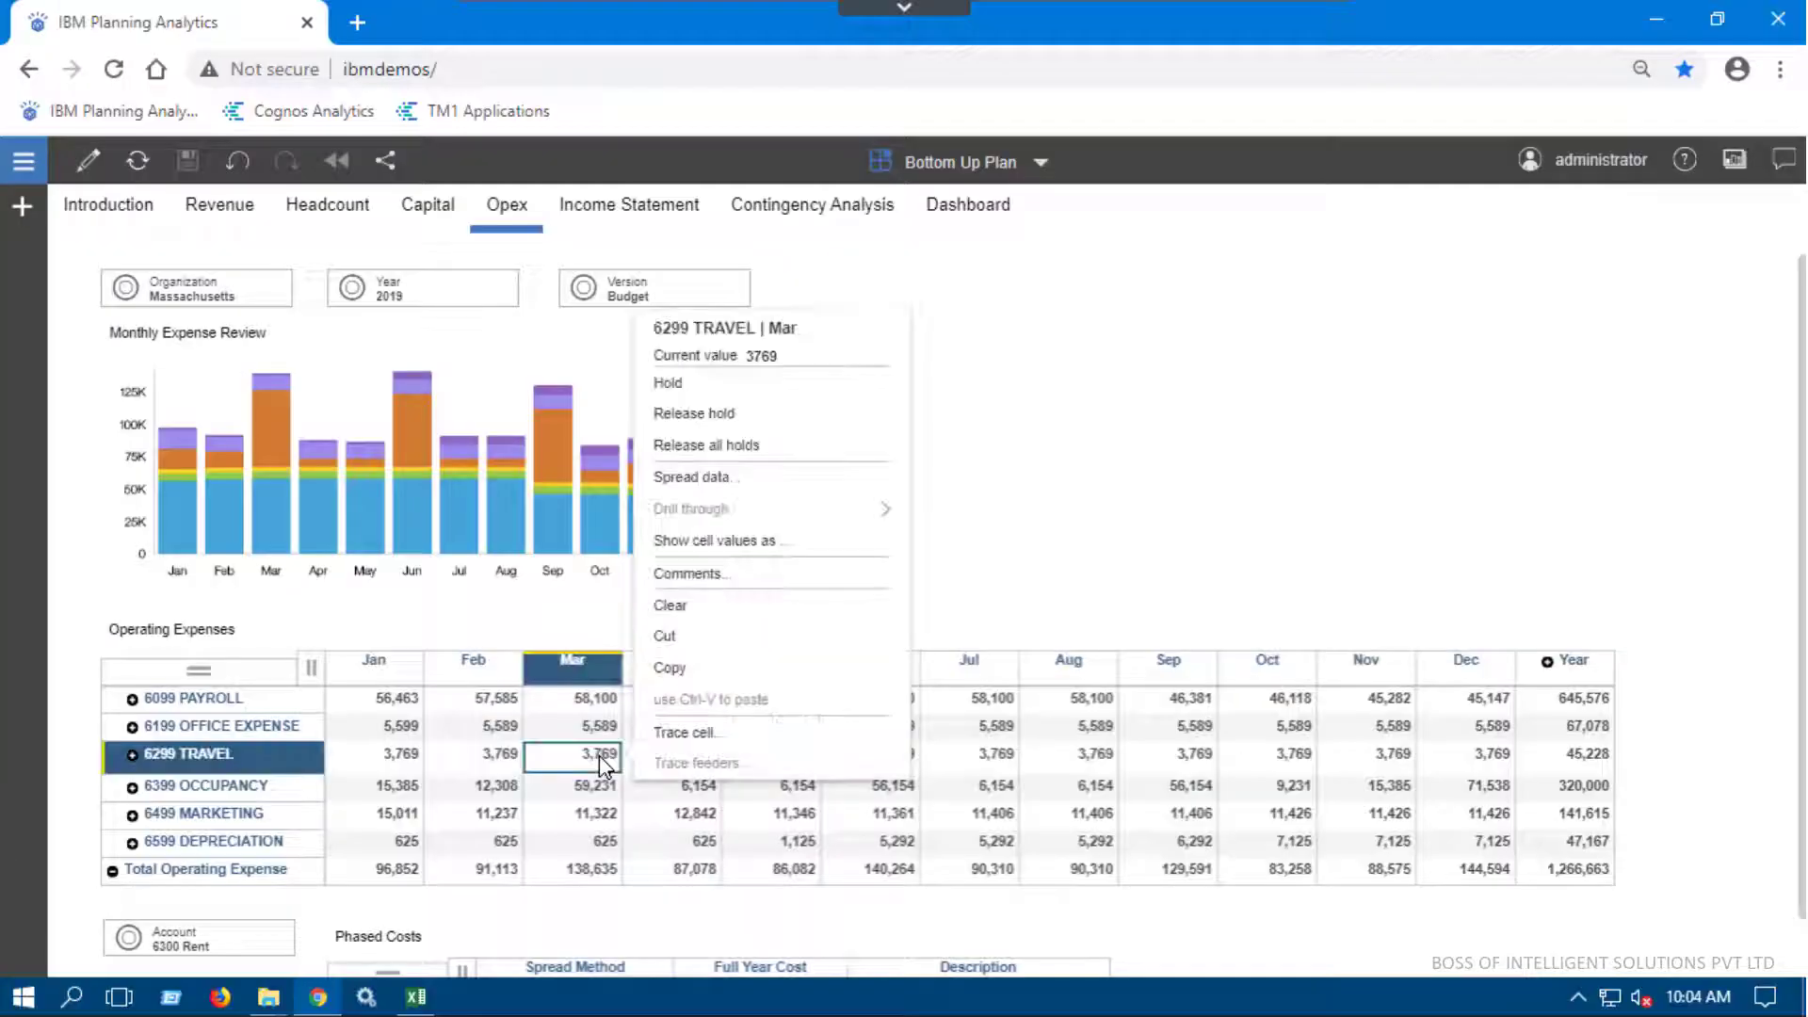
mouse_move(708, 480)
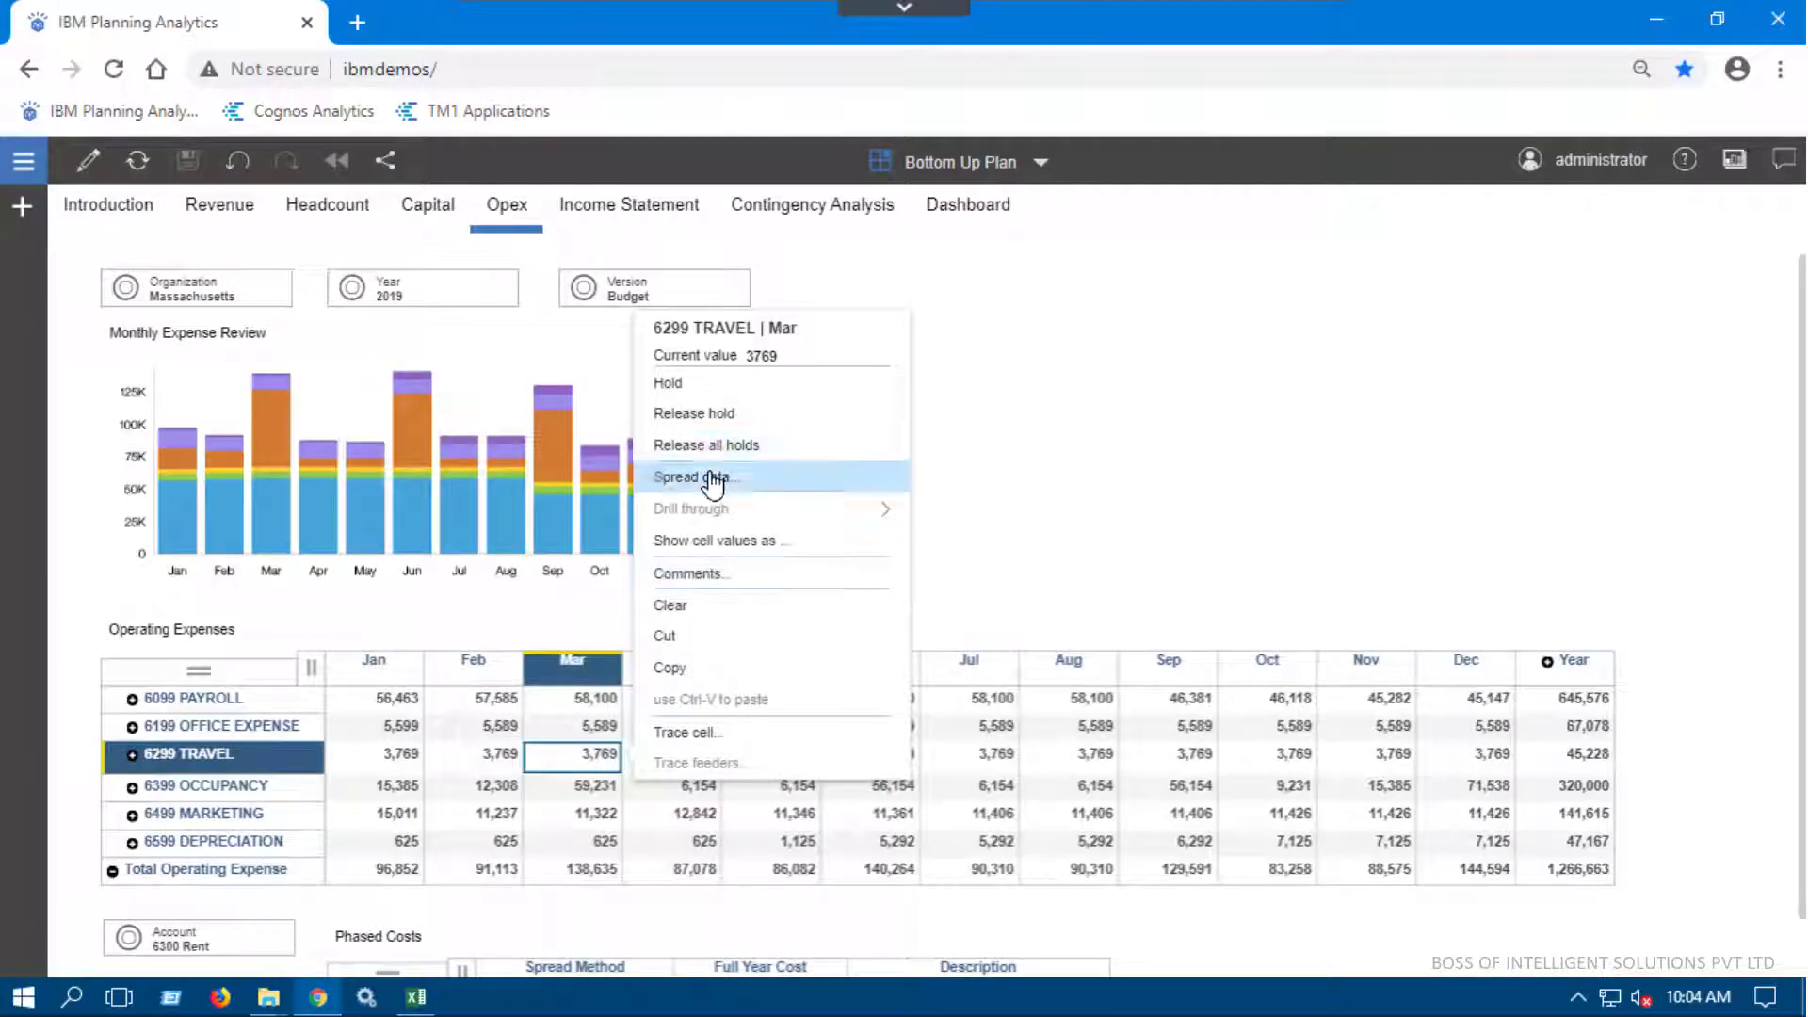
- Bring up data spreading for the March 6299 TRAVEL value of 3,769
left_click(691, 477)
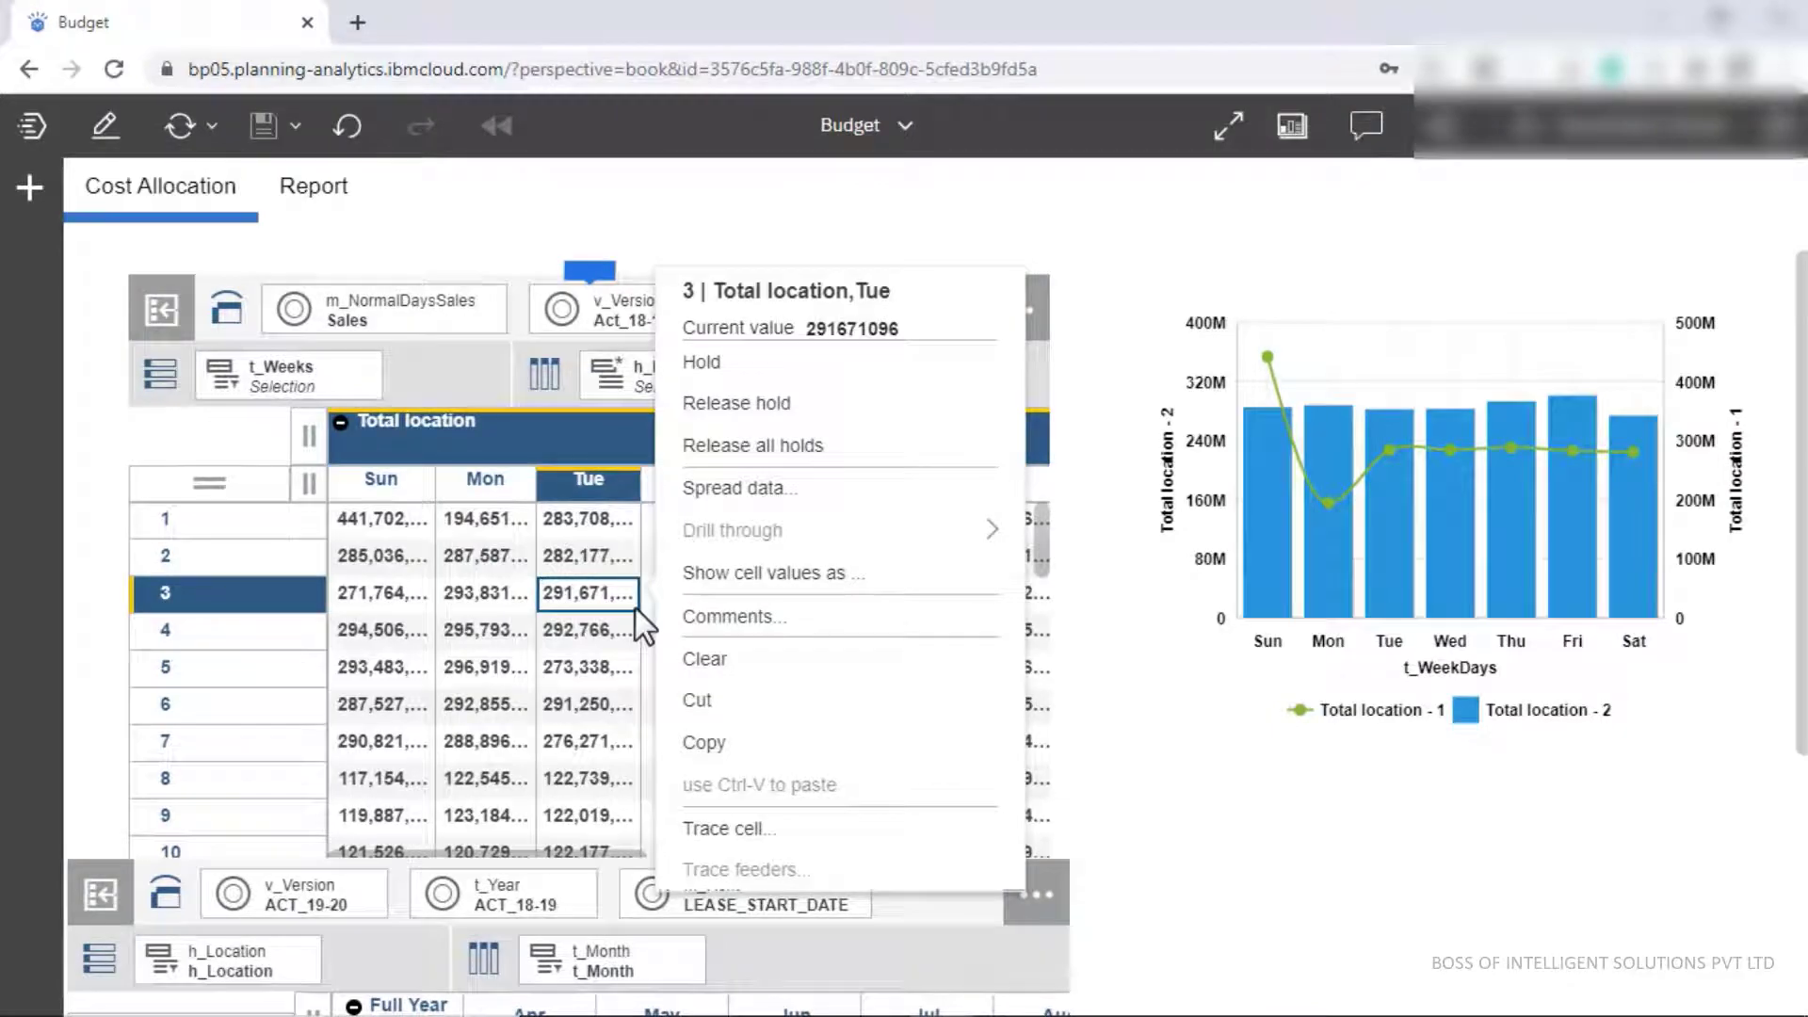
mouse_move(741, 487)
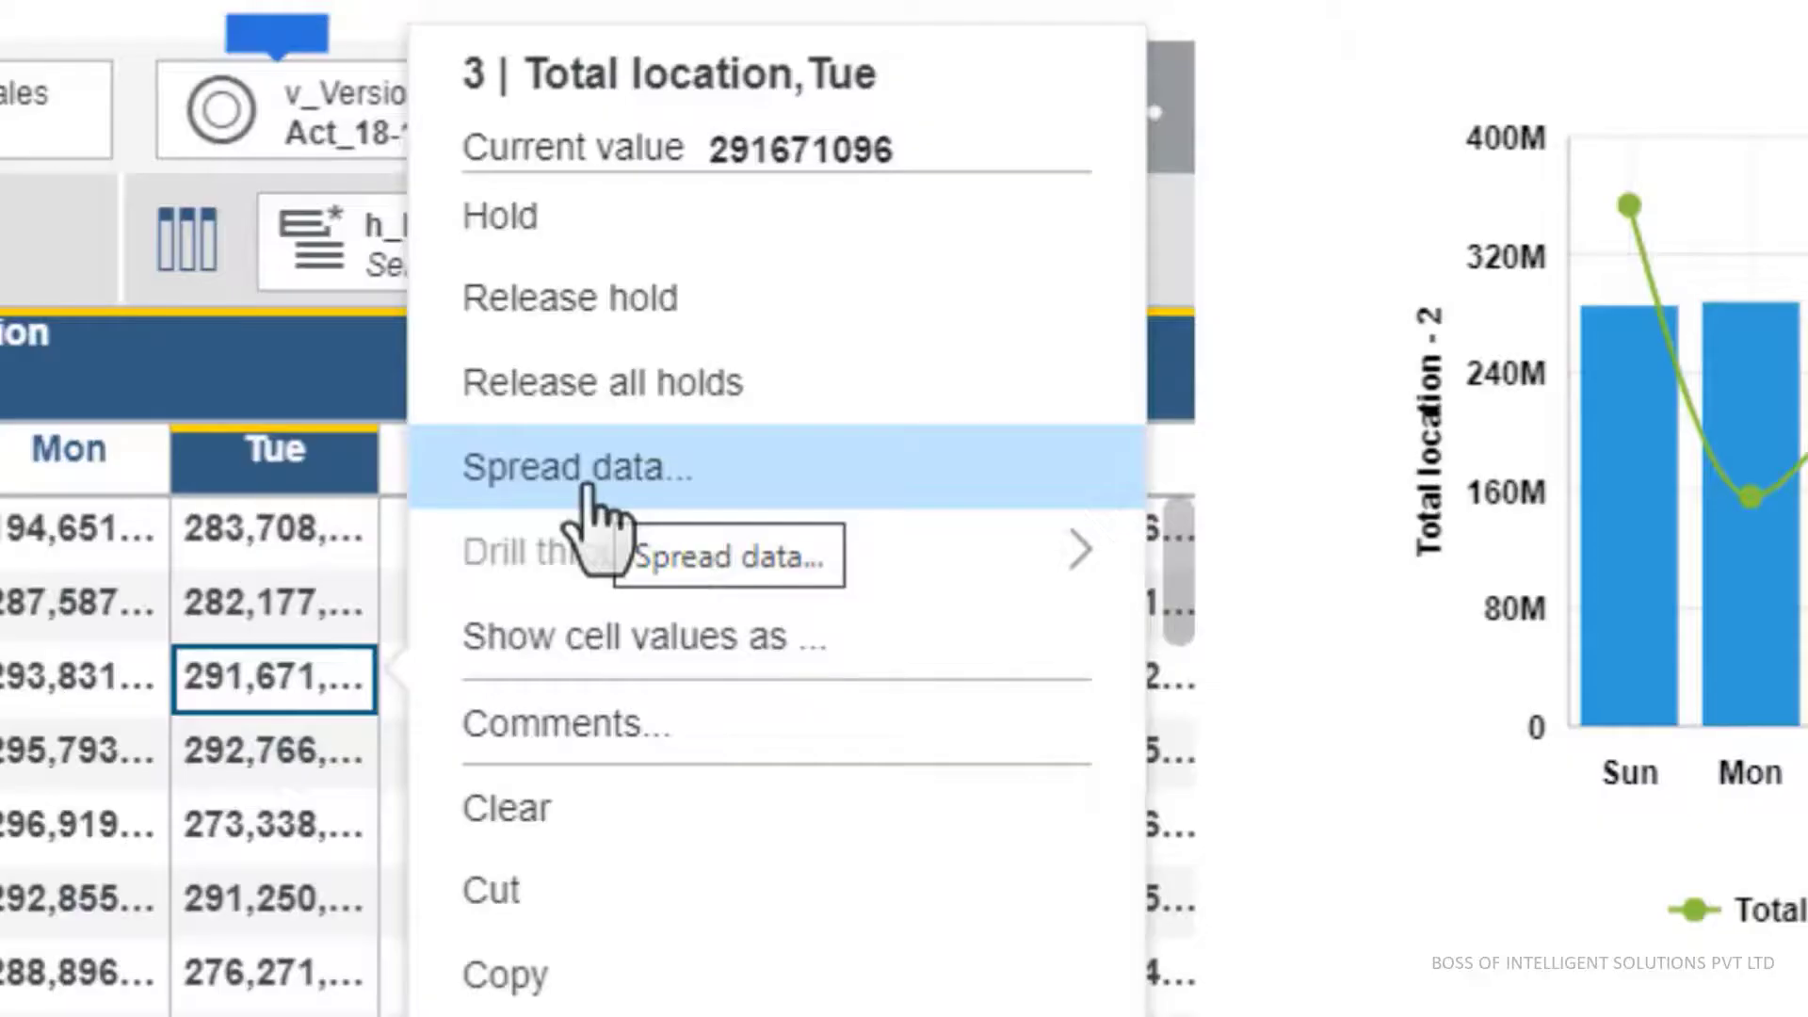
- Apply a proportional spread of row 3's Tuesday 291,671,096 total, subtracting from existing values
left_click(574, 467)
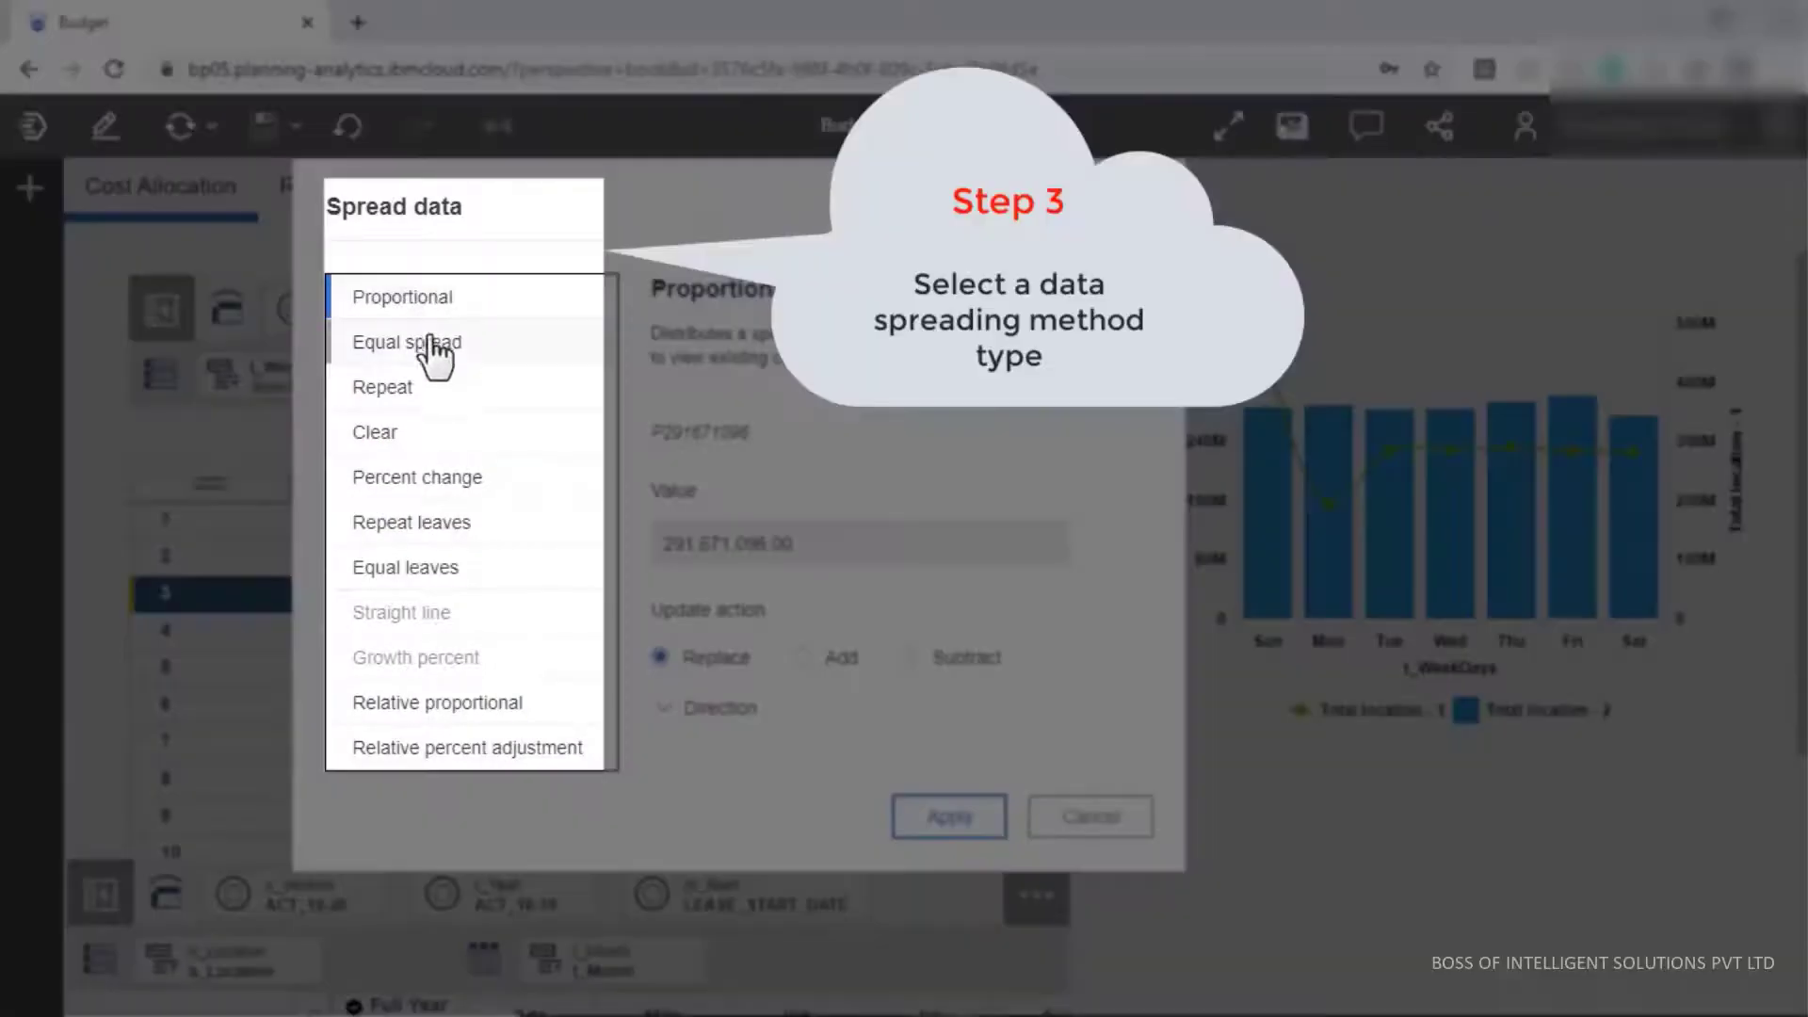
mouse_move(450, 543)
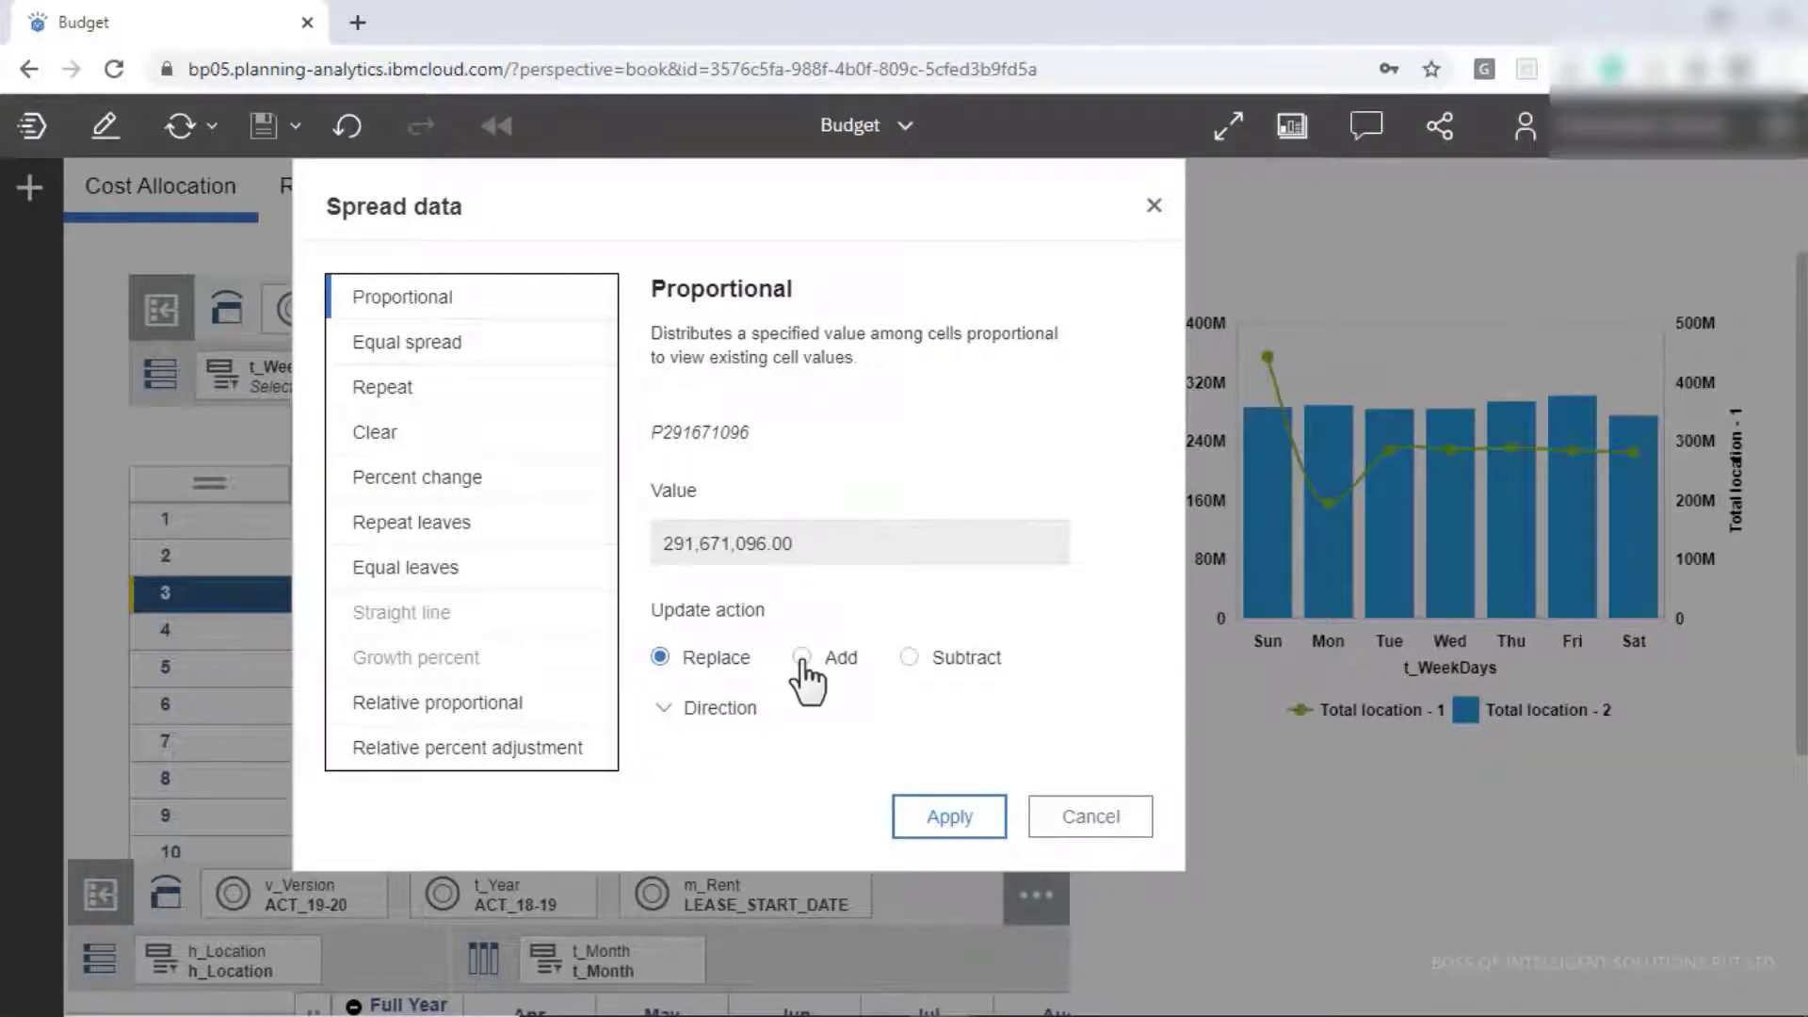
left_click(909, 657)
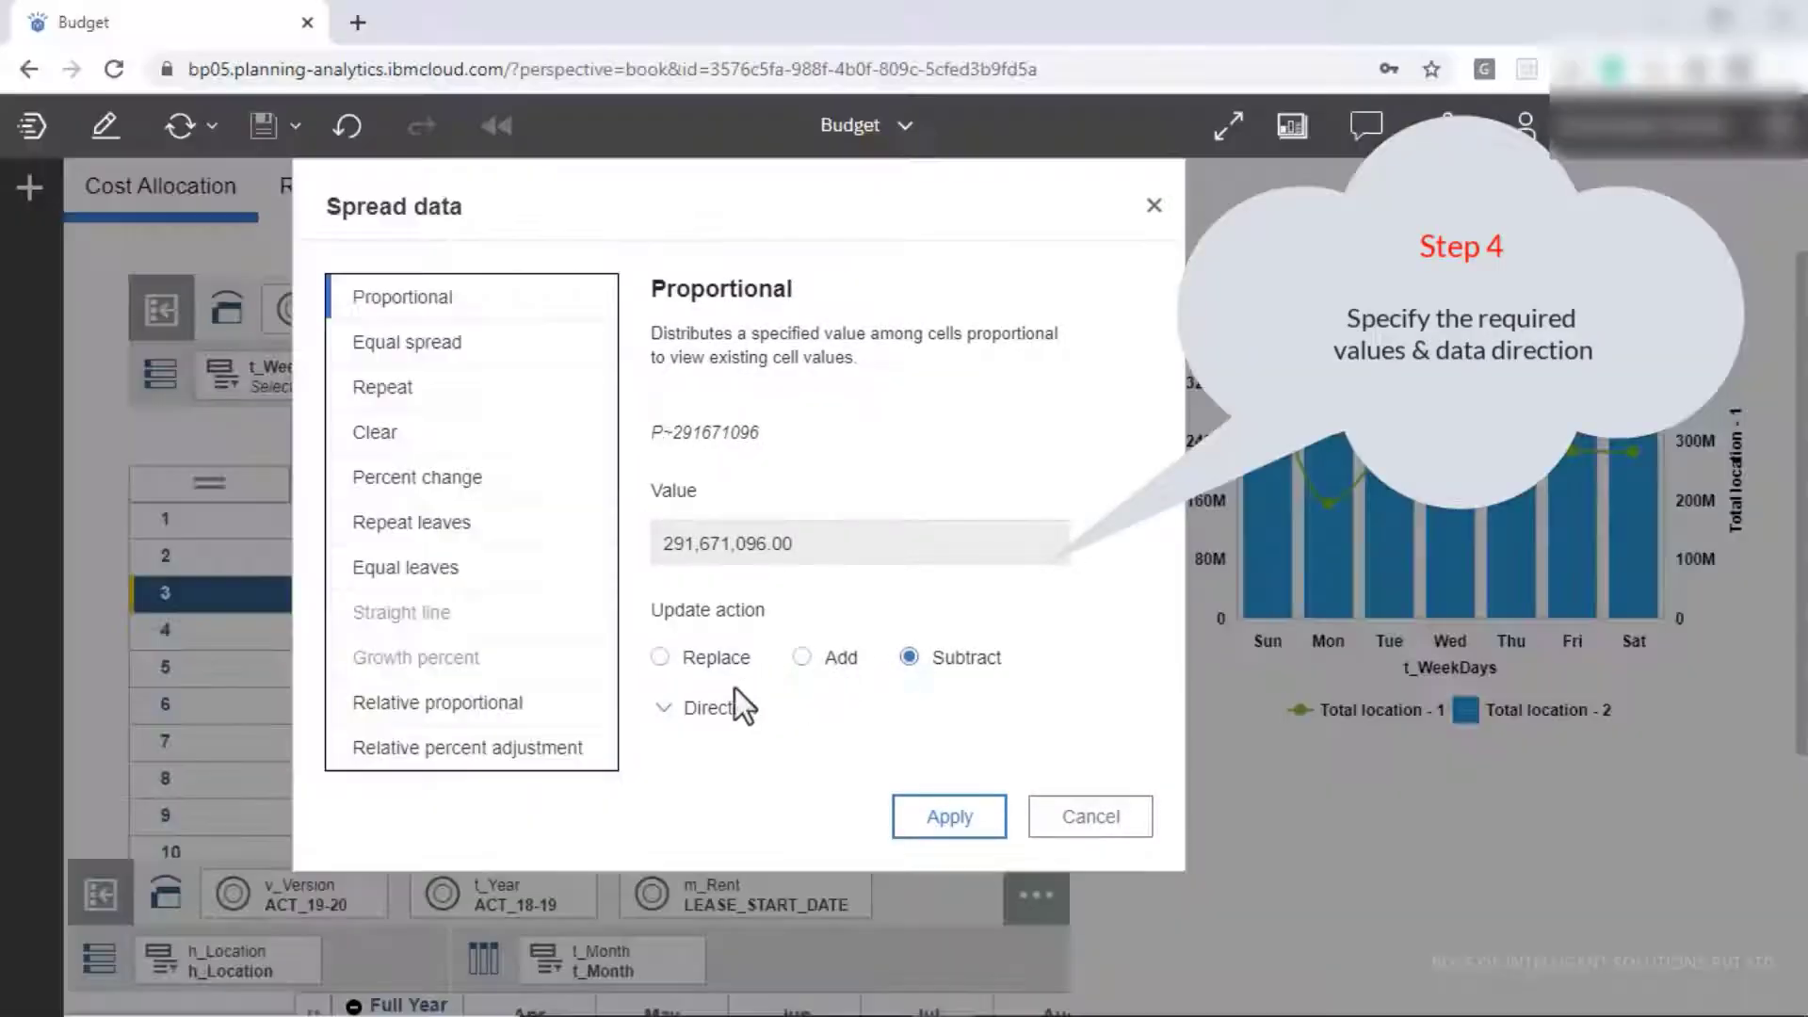
left_click(664, 706)
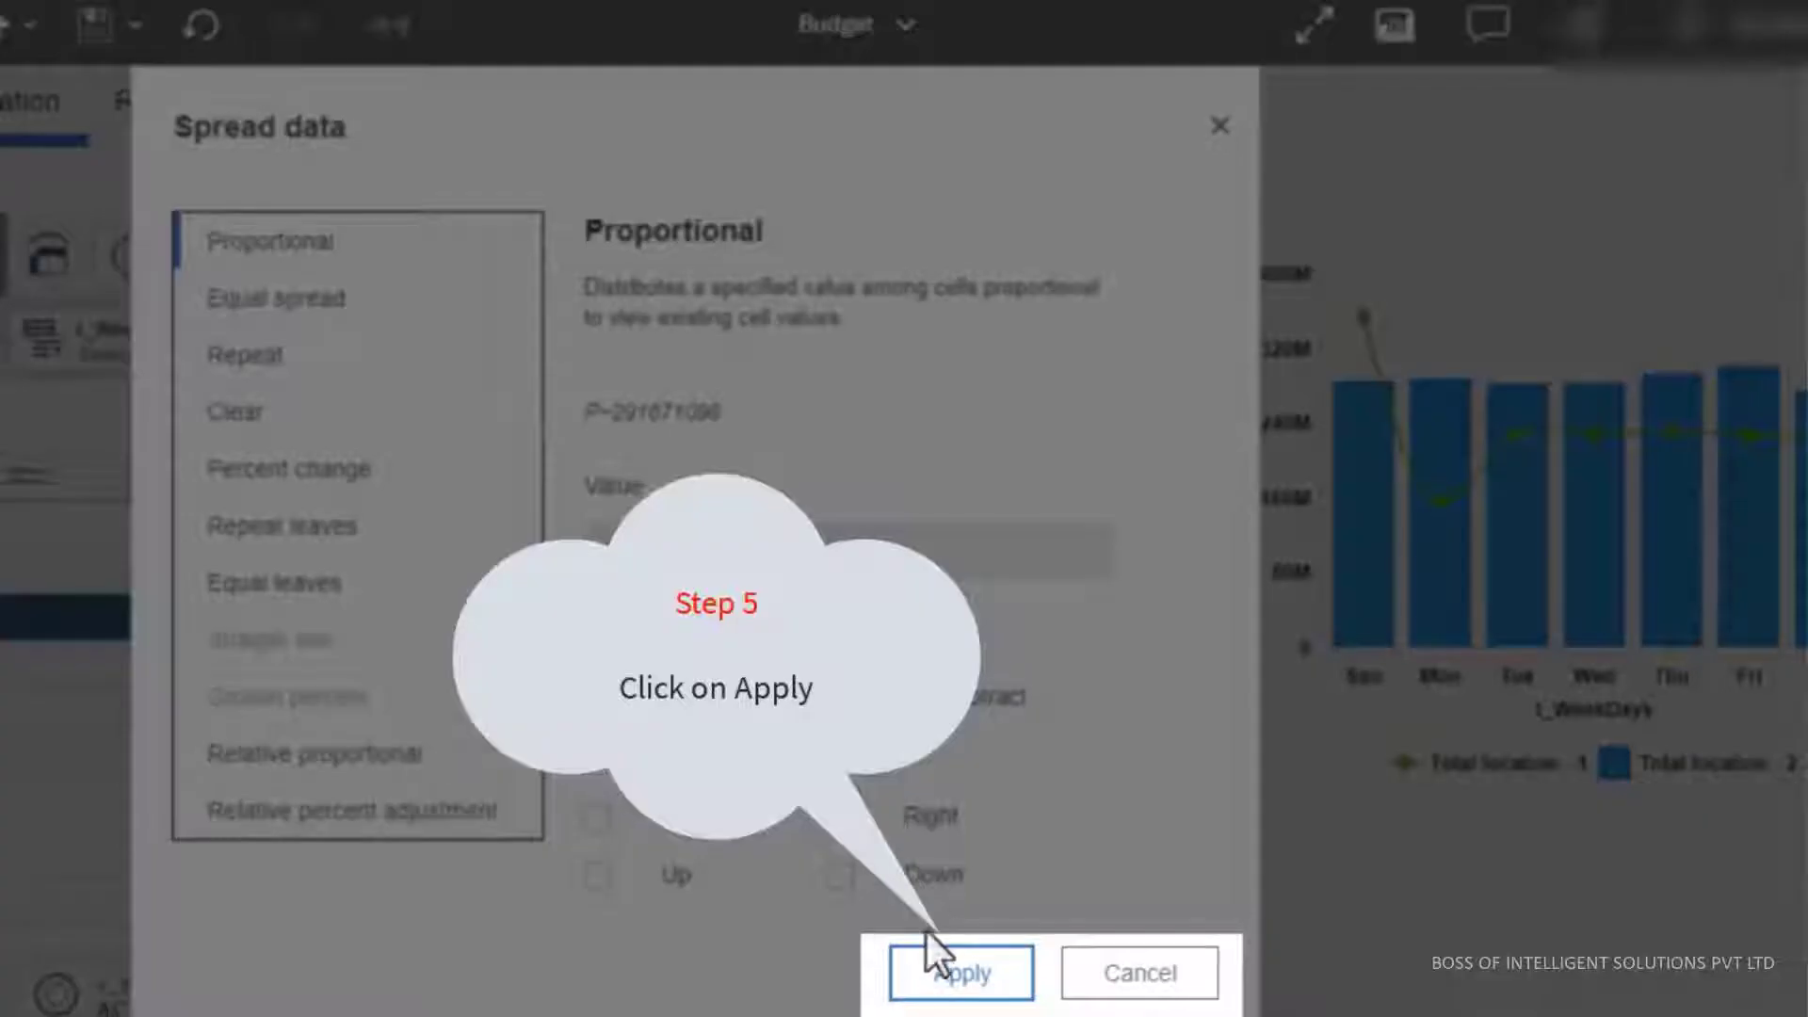
left_click(958, 972)
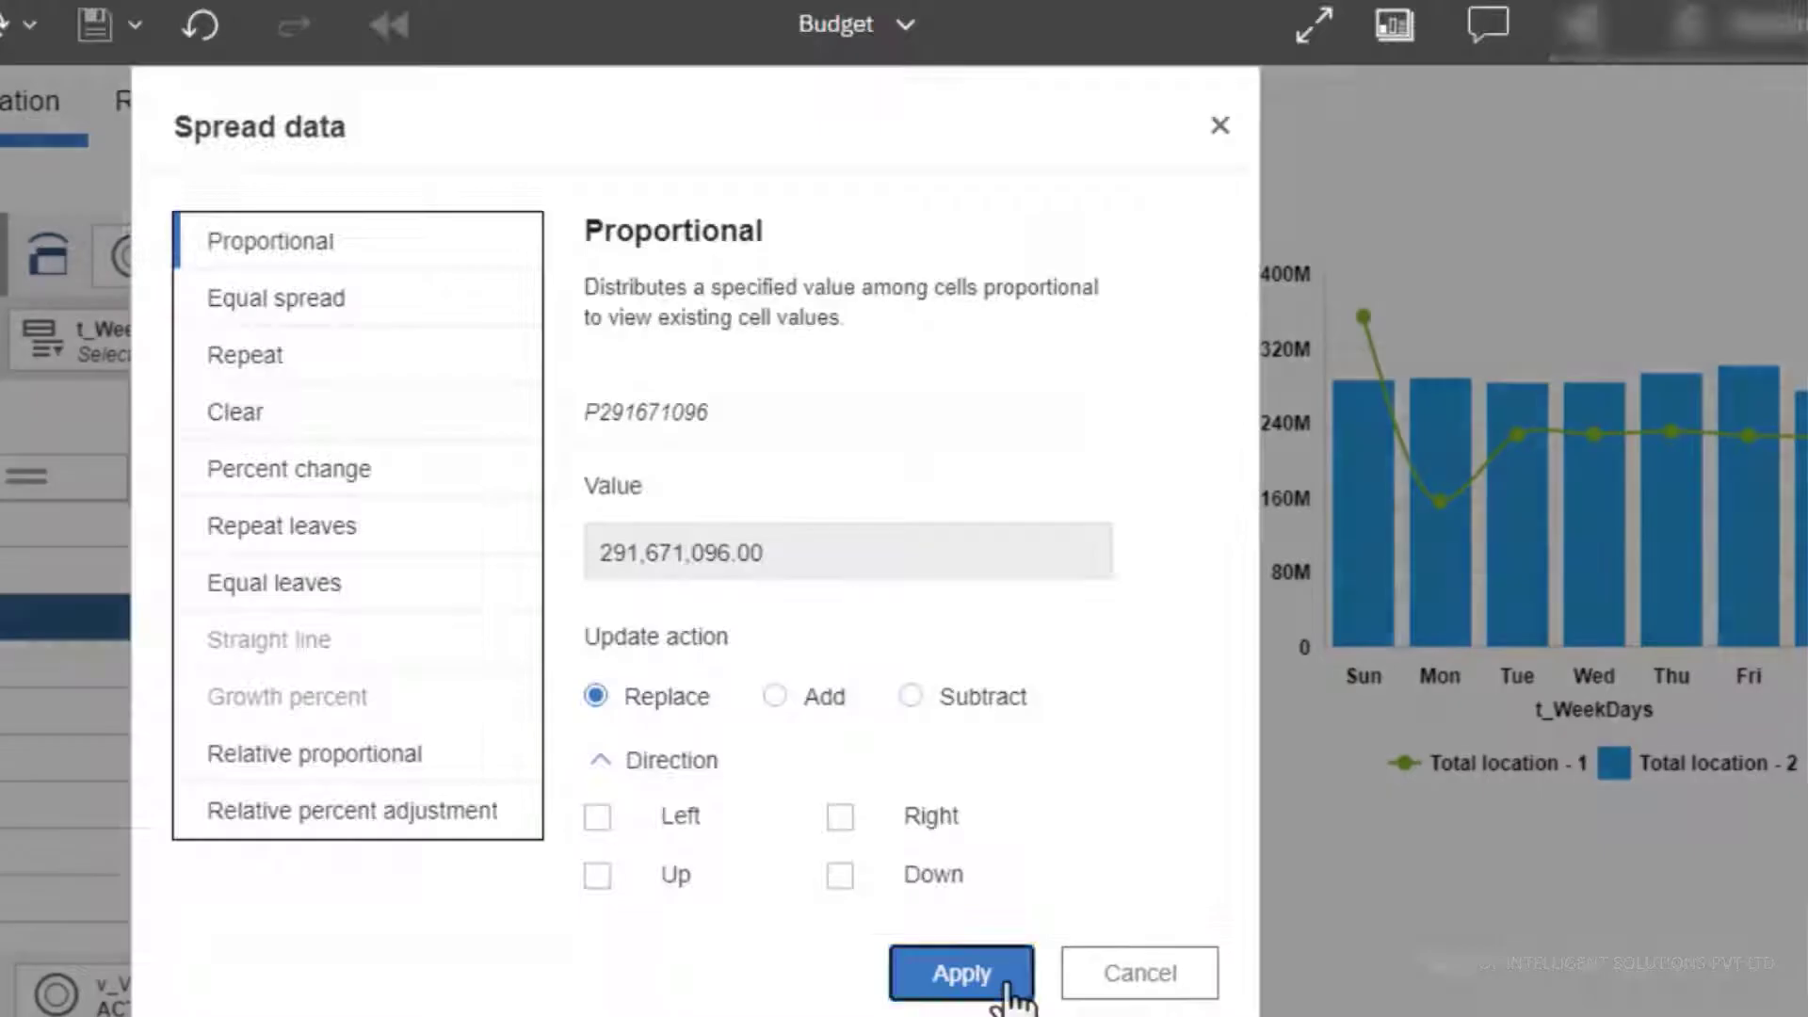
left_click(959, 972)
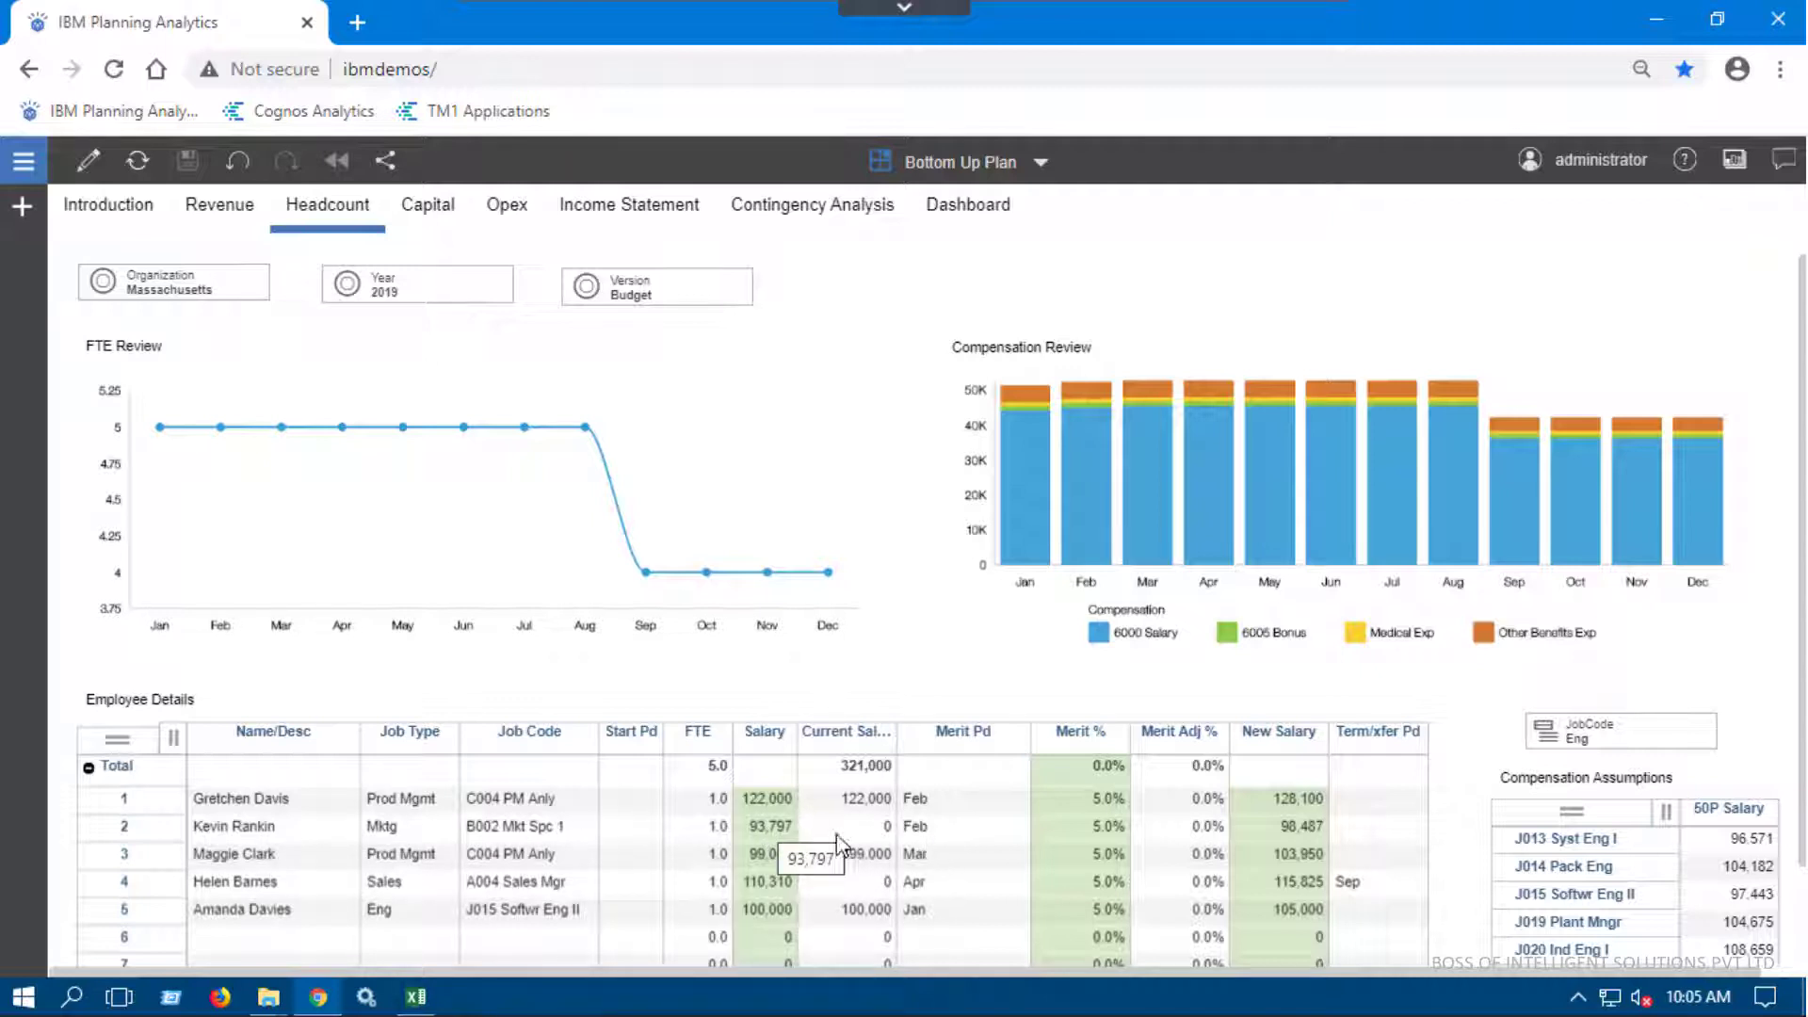
mouse_move(770, 898)
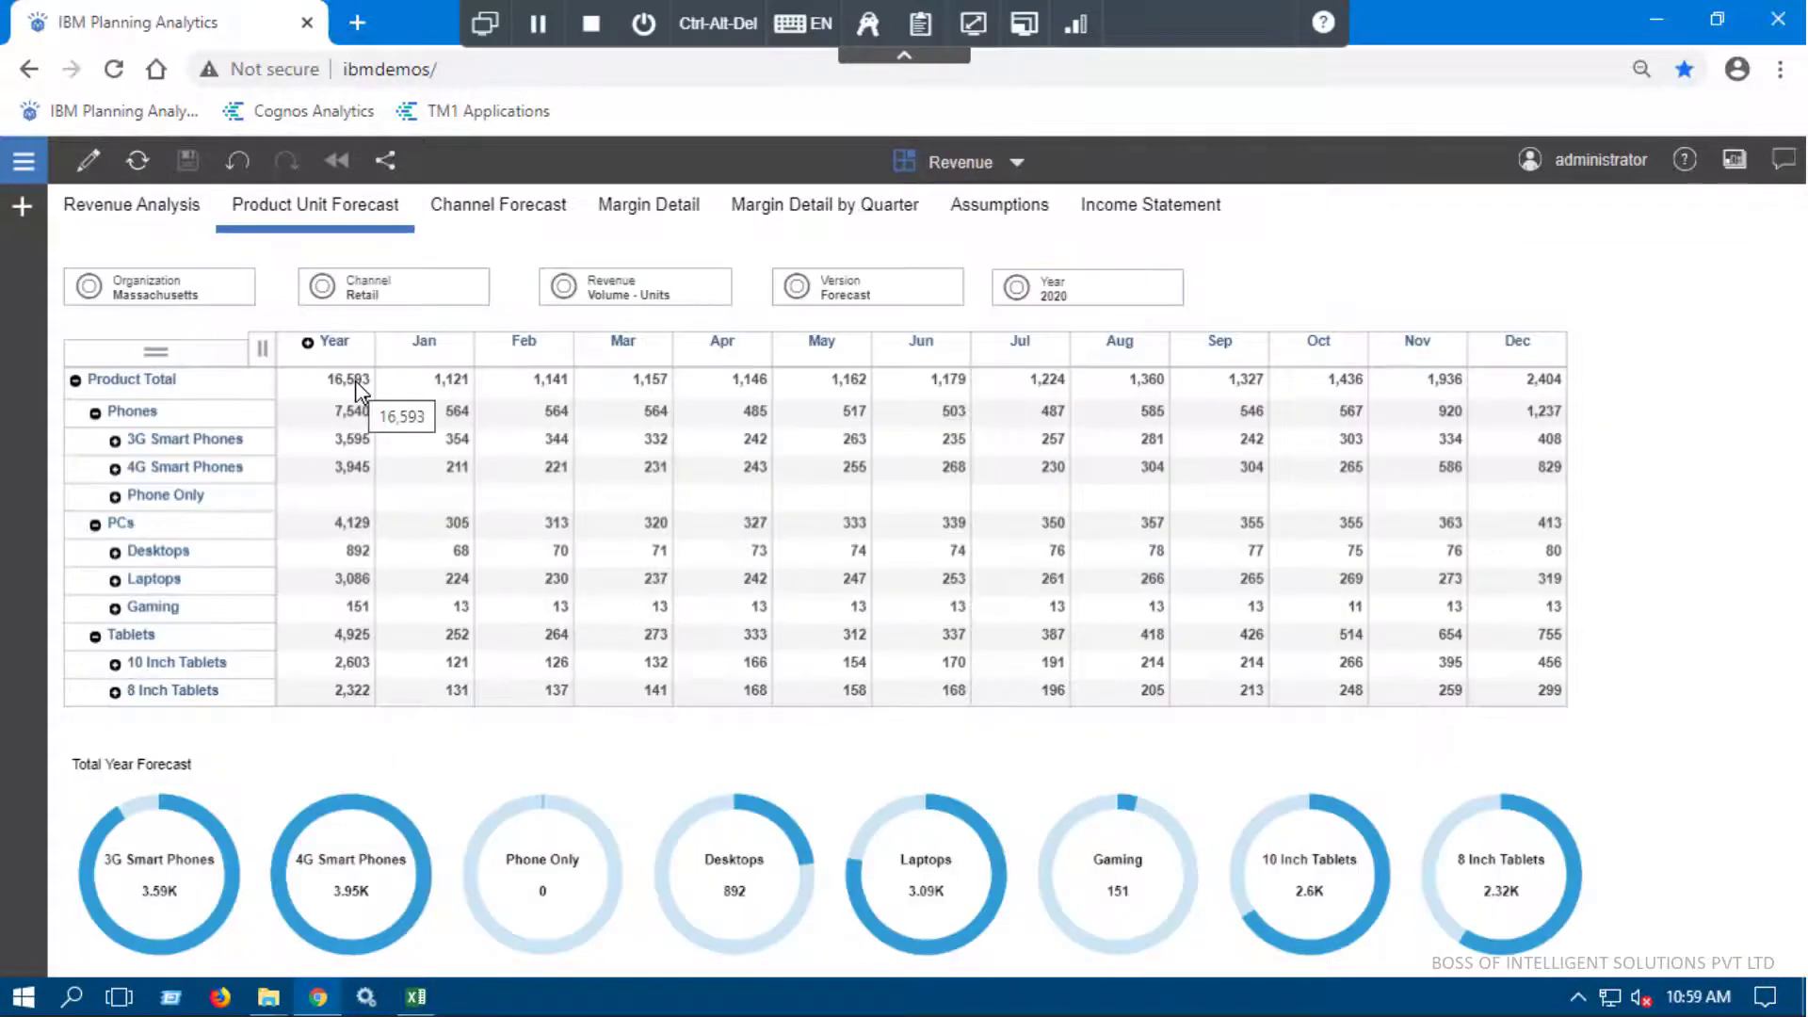
- Start a relative proportional spread on Product Total Year using Budget as the reference version
right_click(346, 378)
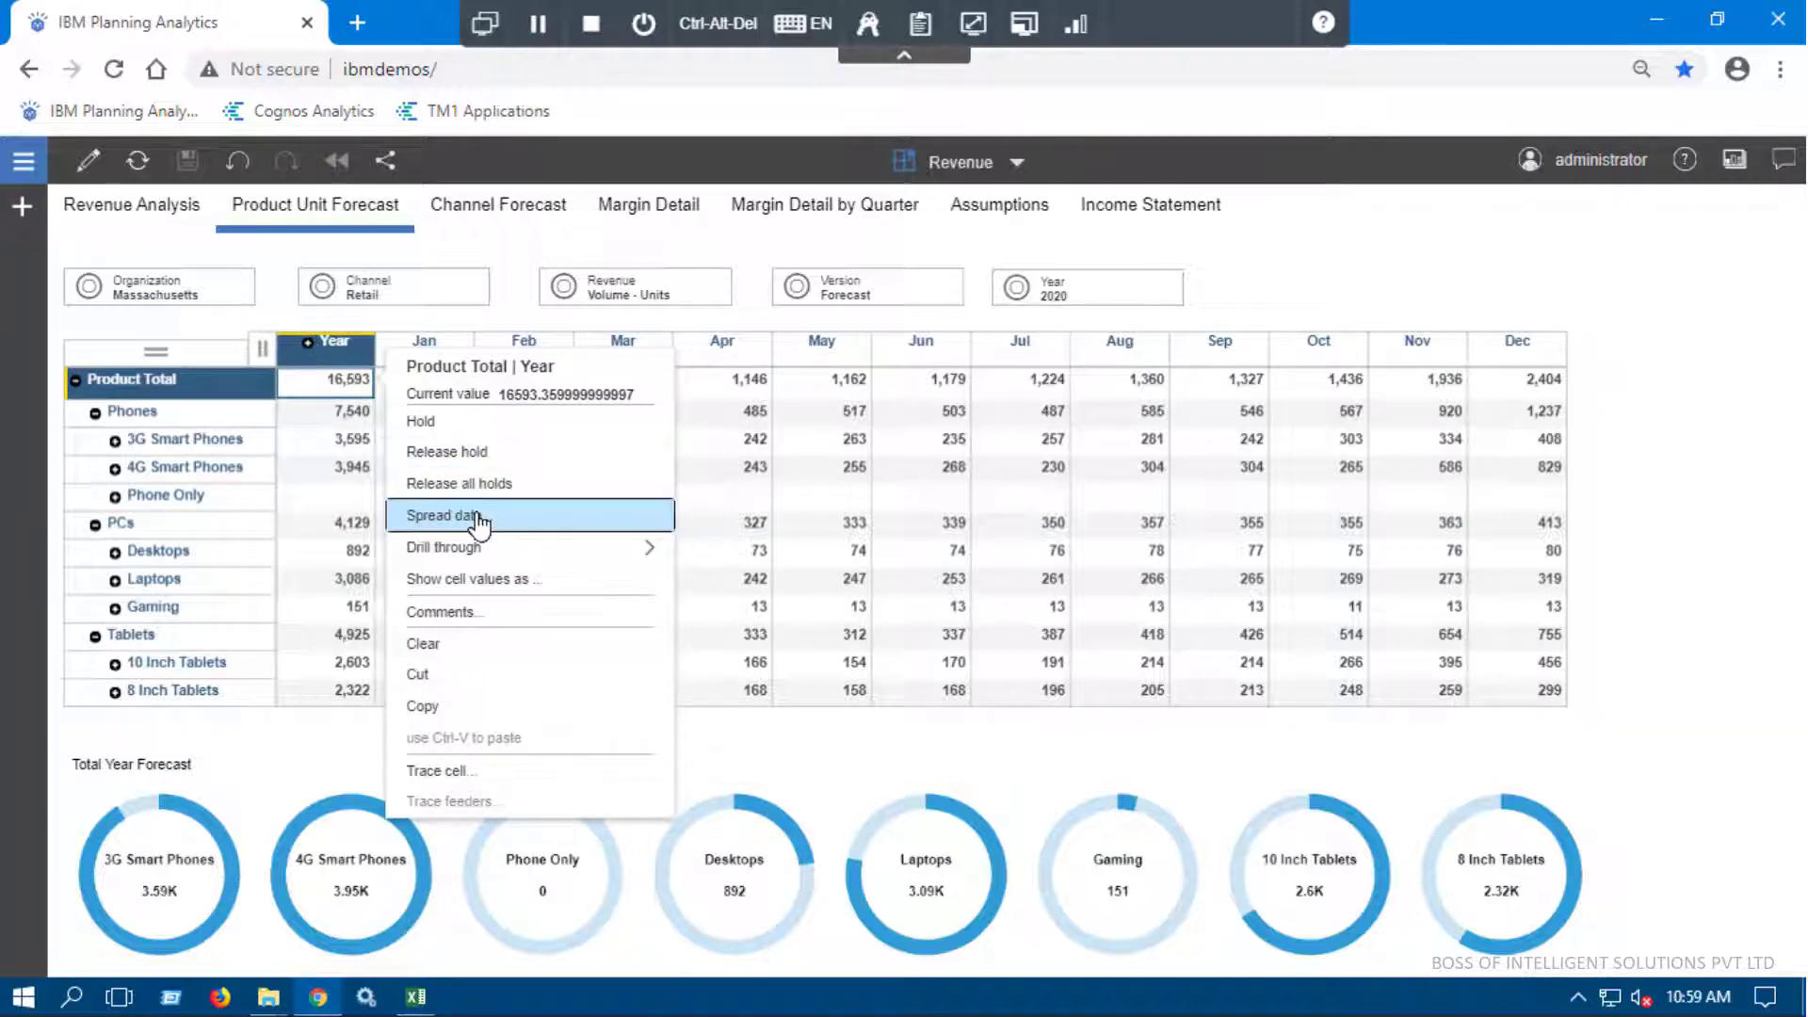
left_click(441, 516)
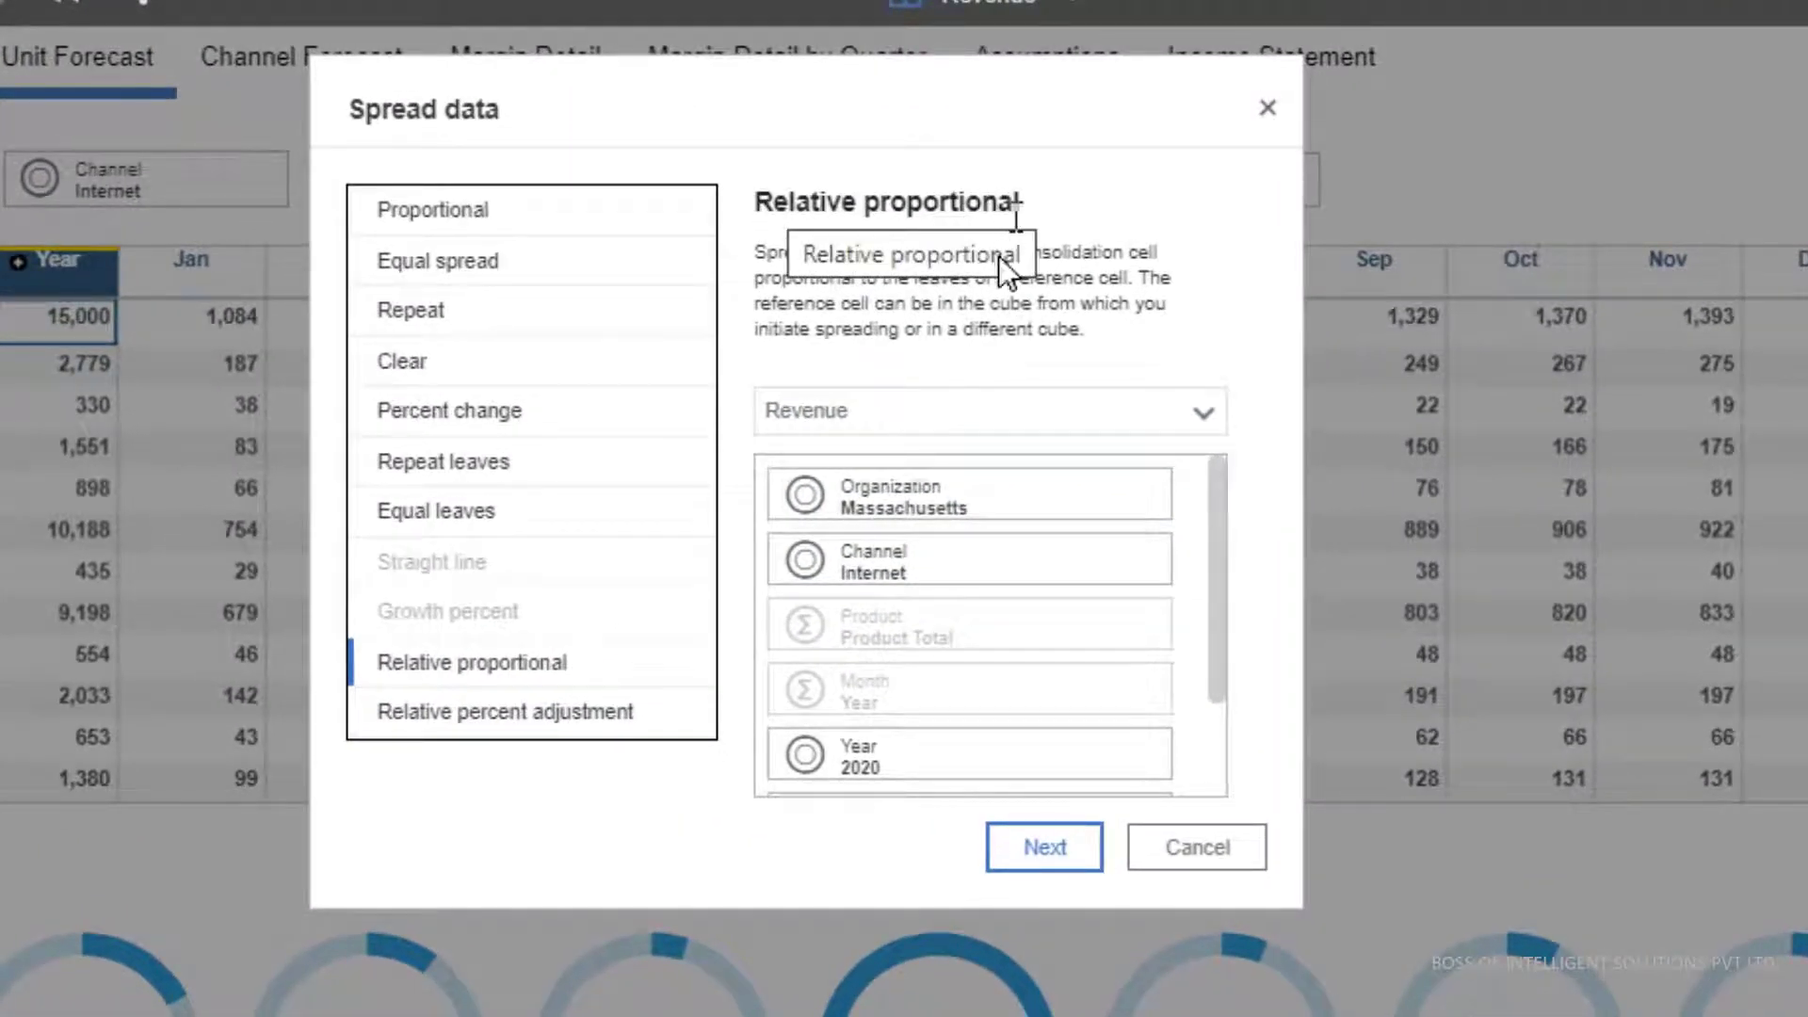
mouse_move(830, 288)
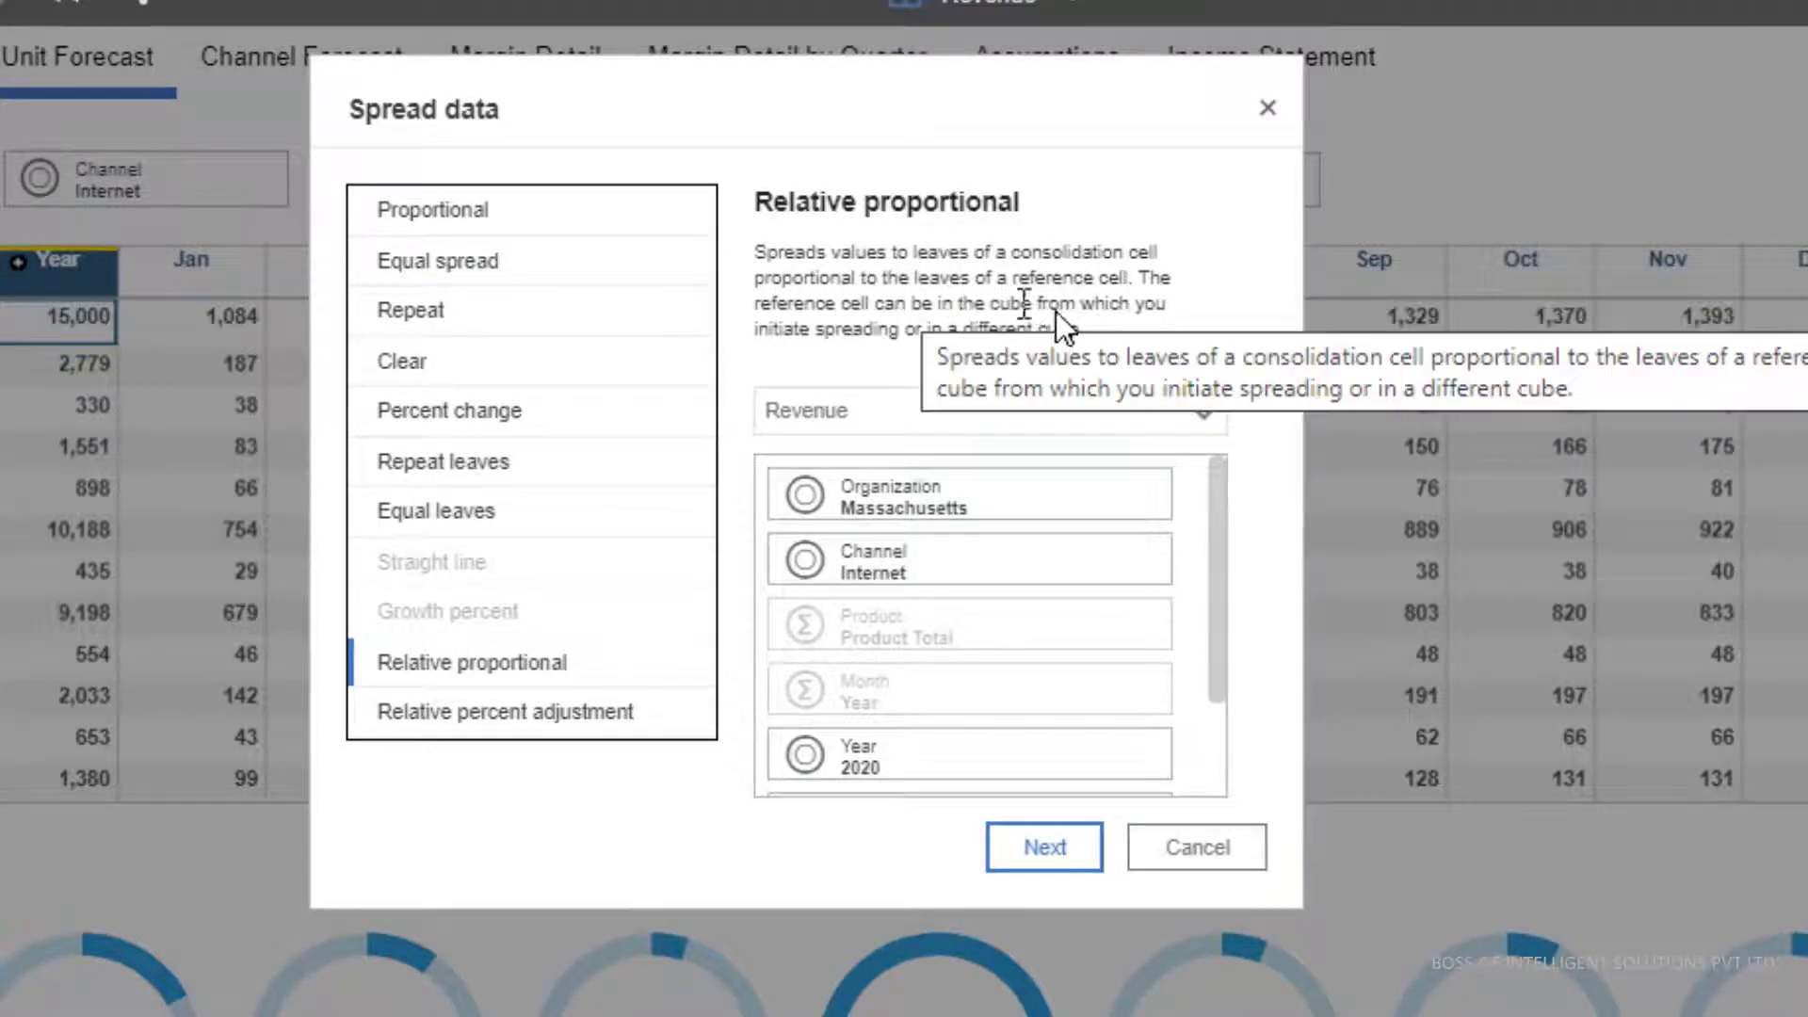
mouse_move(1077, 388)
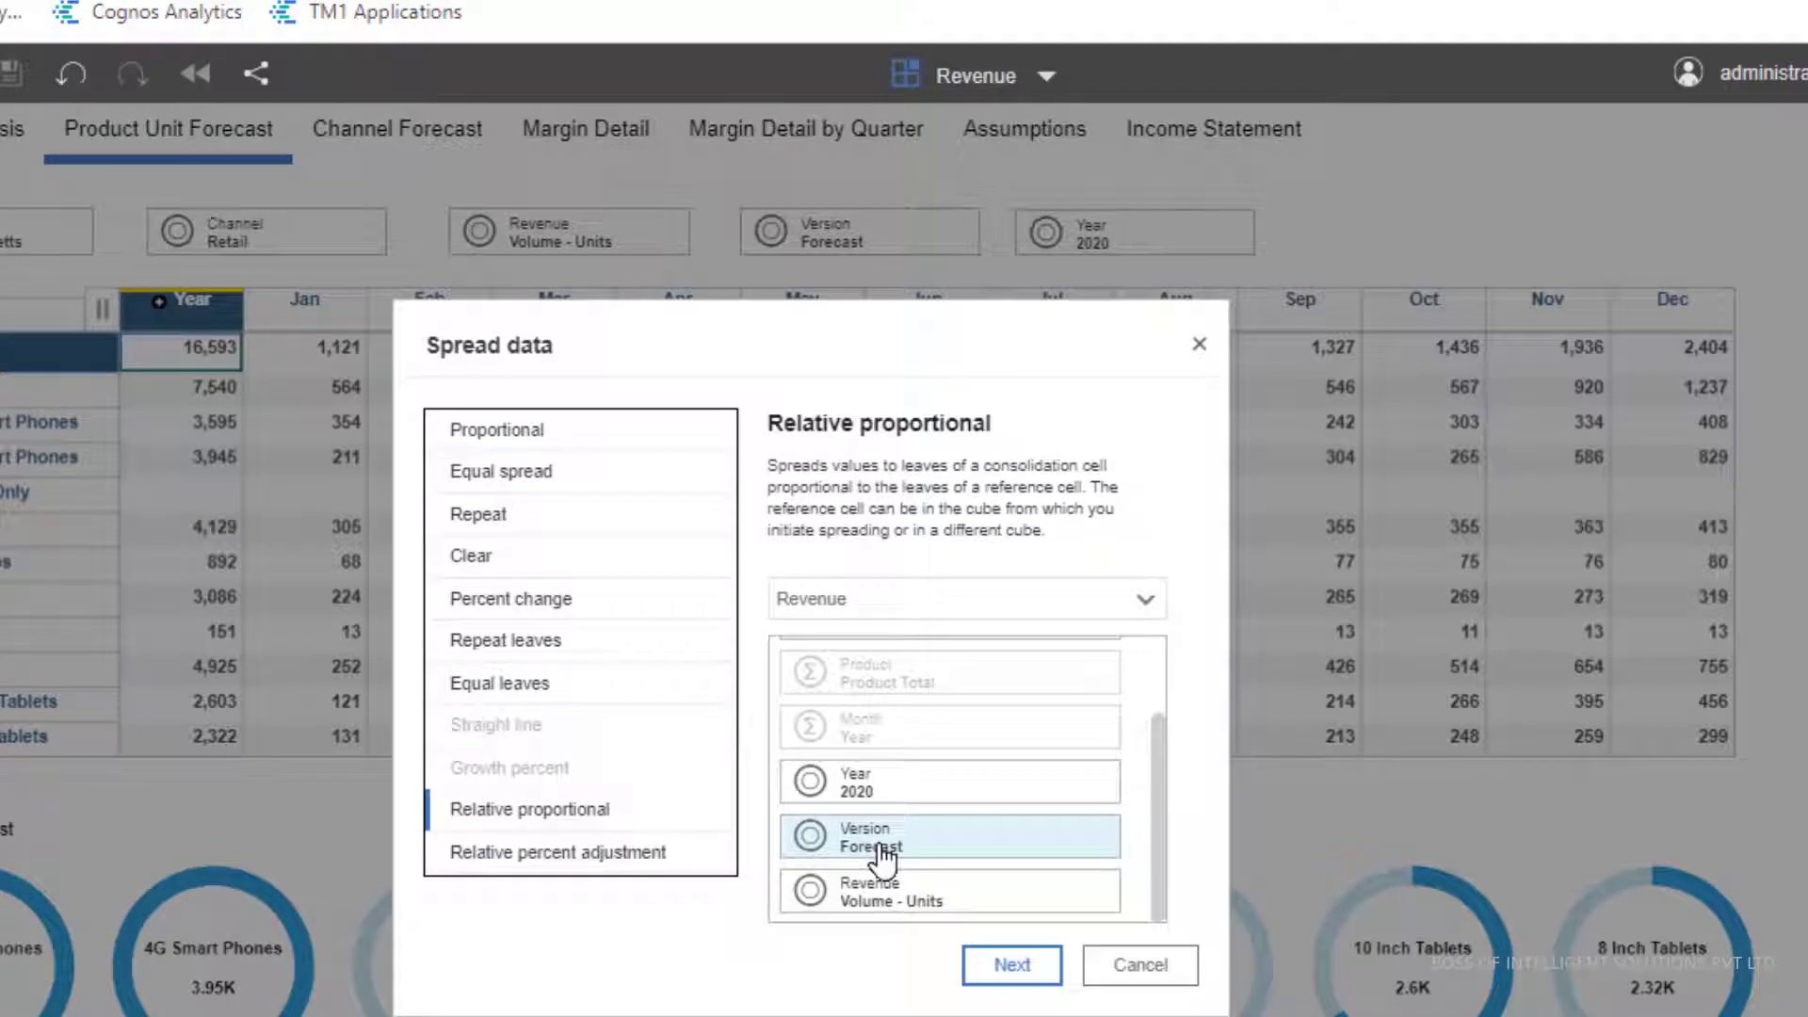
left_click(947, 836)
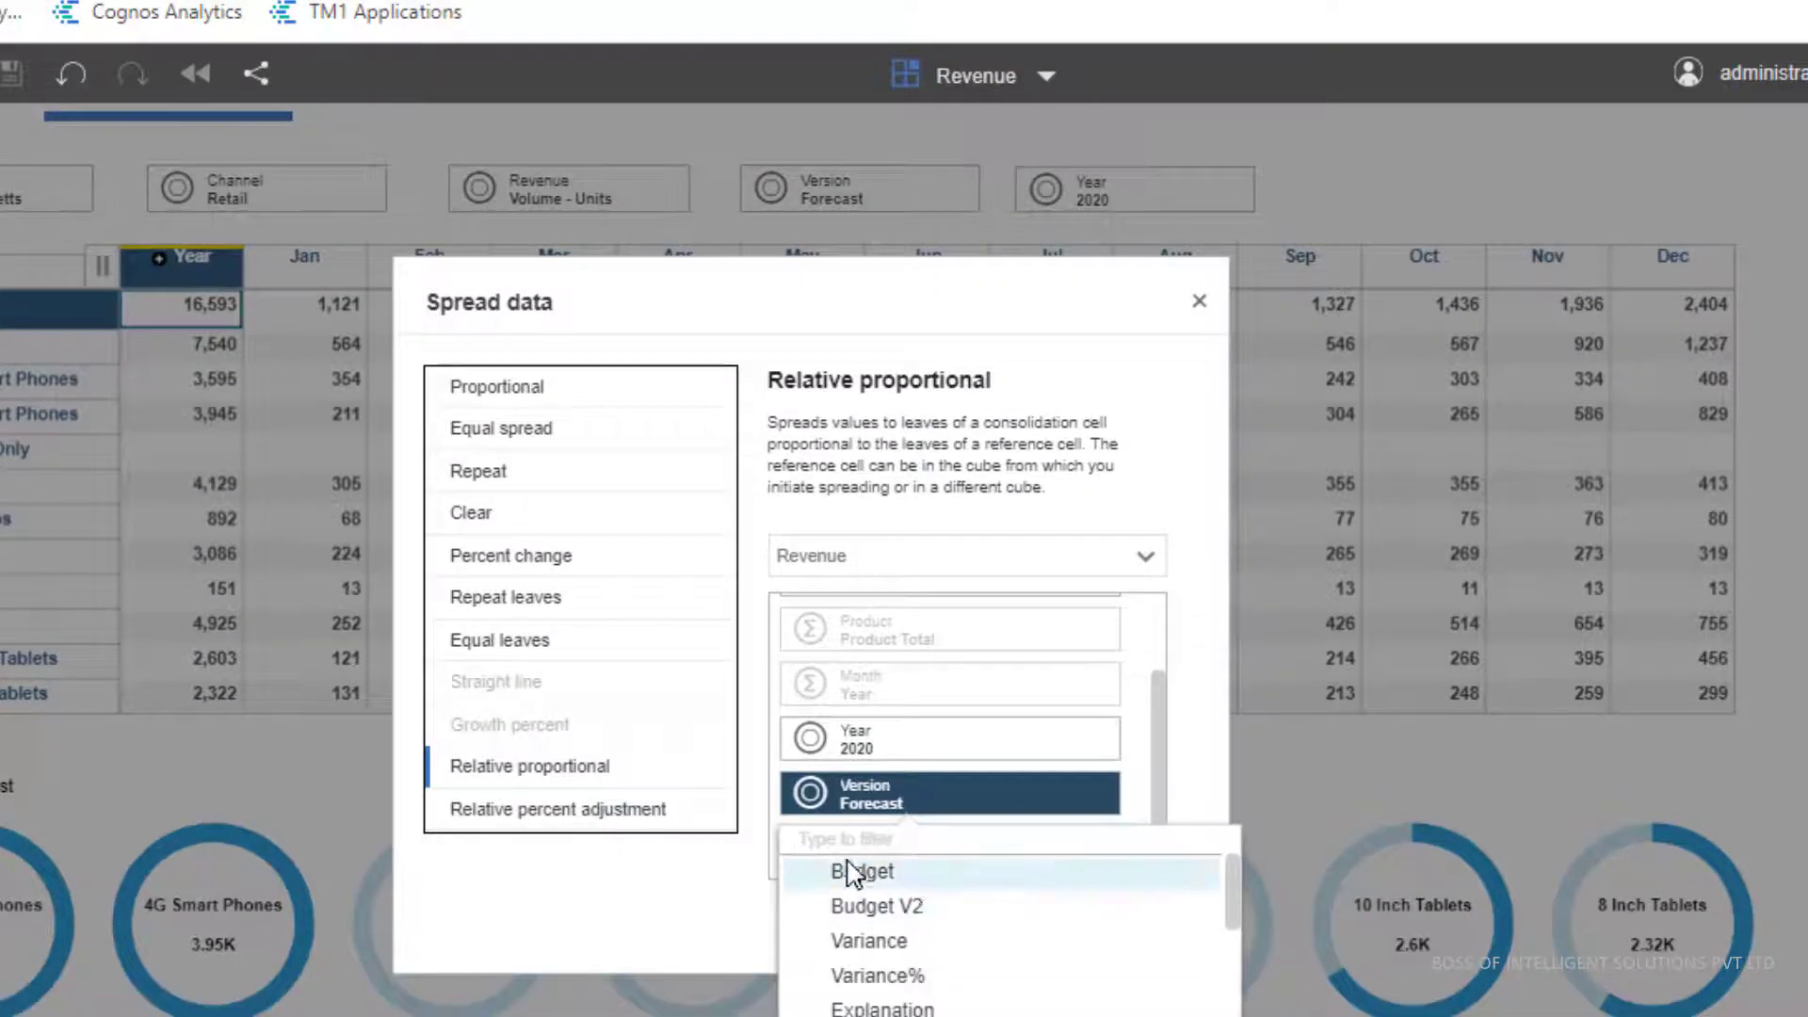
left_click(860, 870)
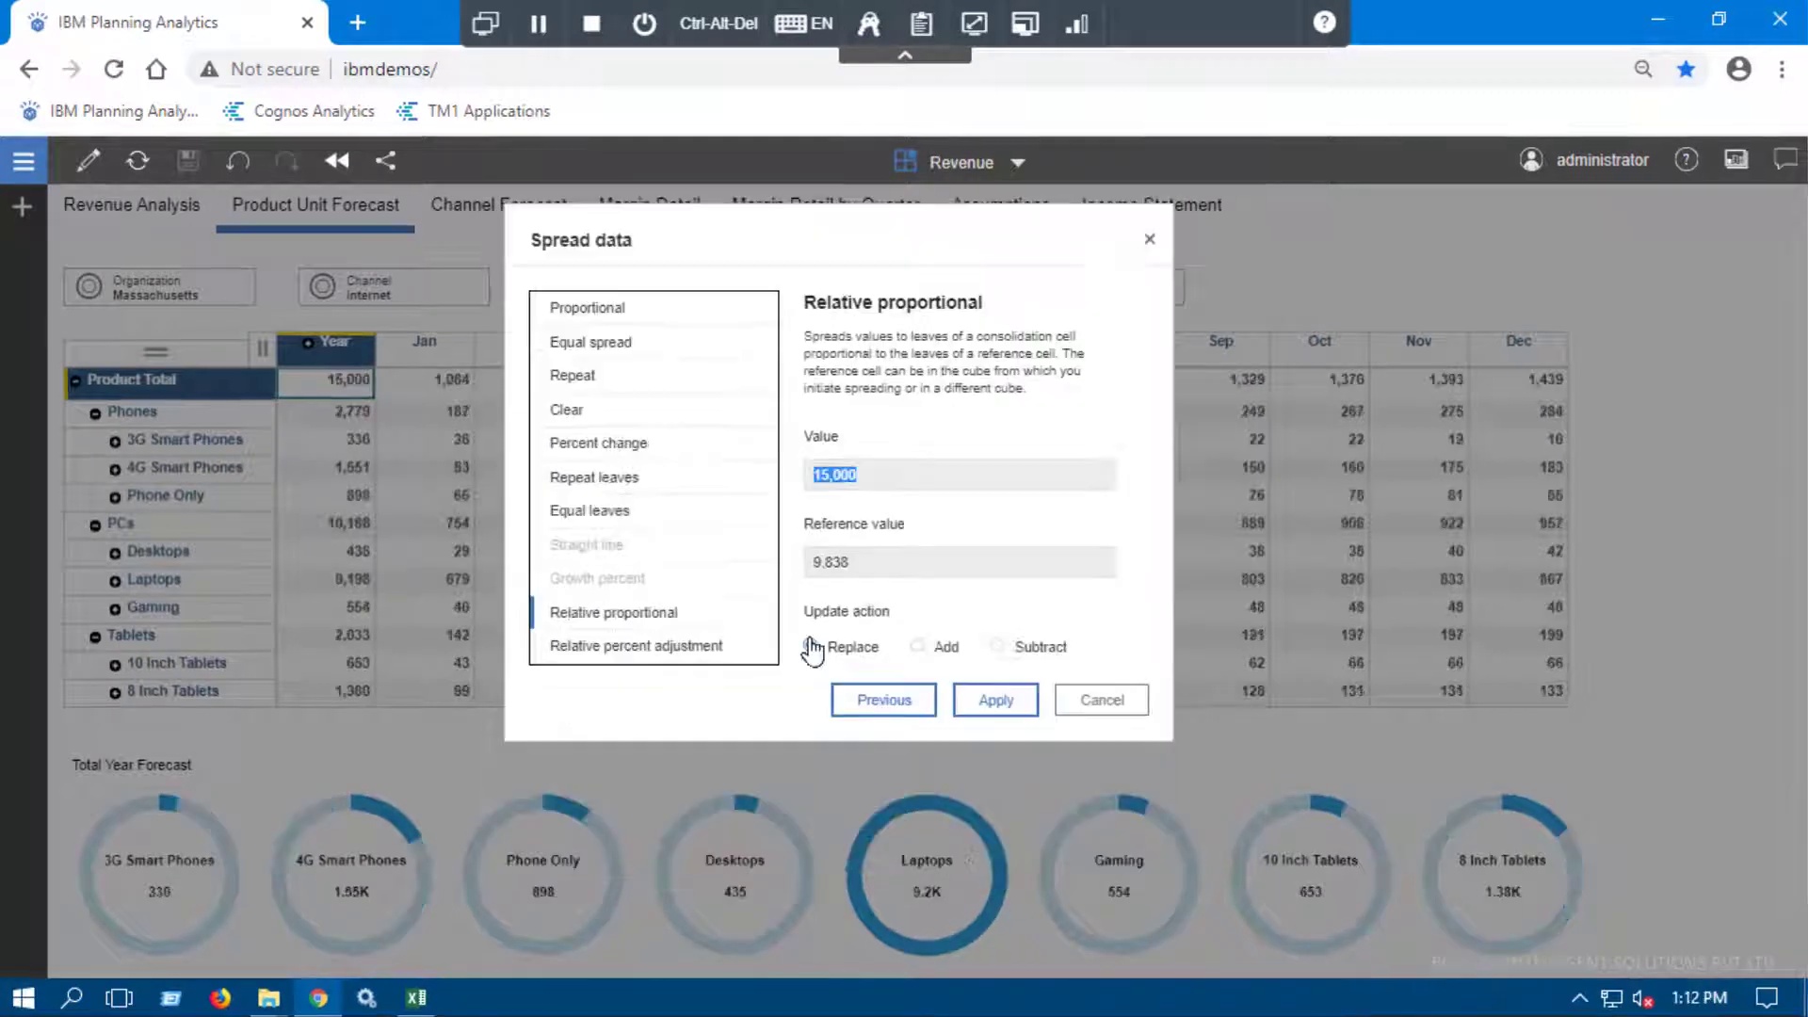
- Compare Replace, Add and Subtract actions, then apply the 15,000 relative proportional spread
left_click(810, 646)
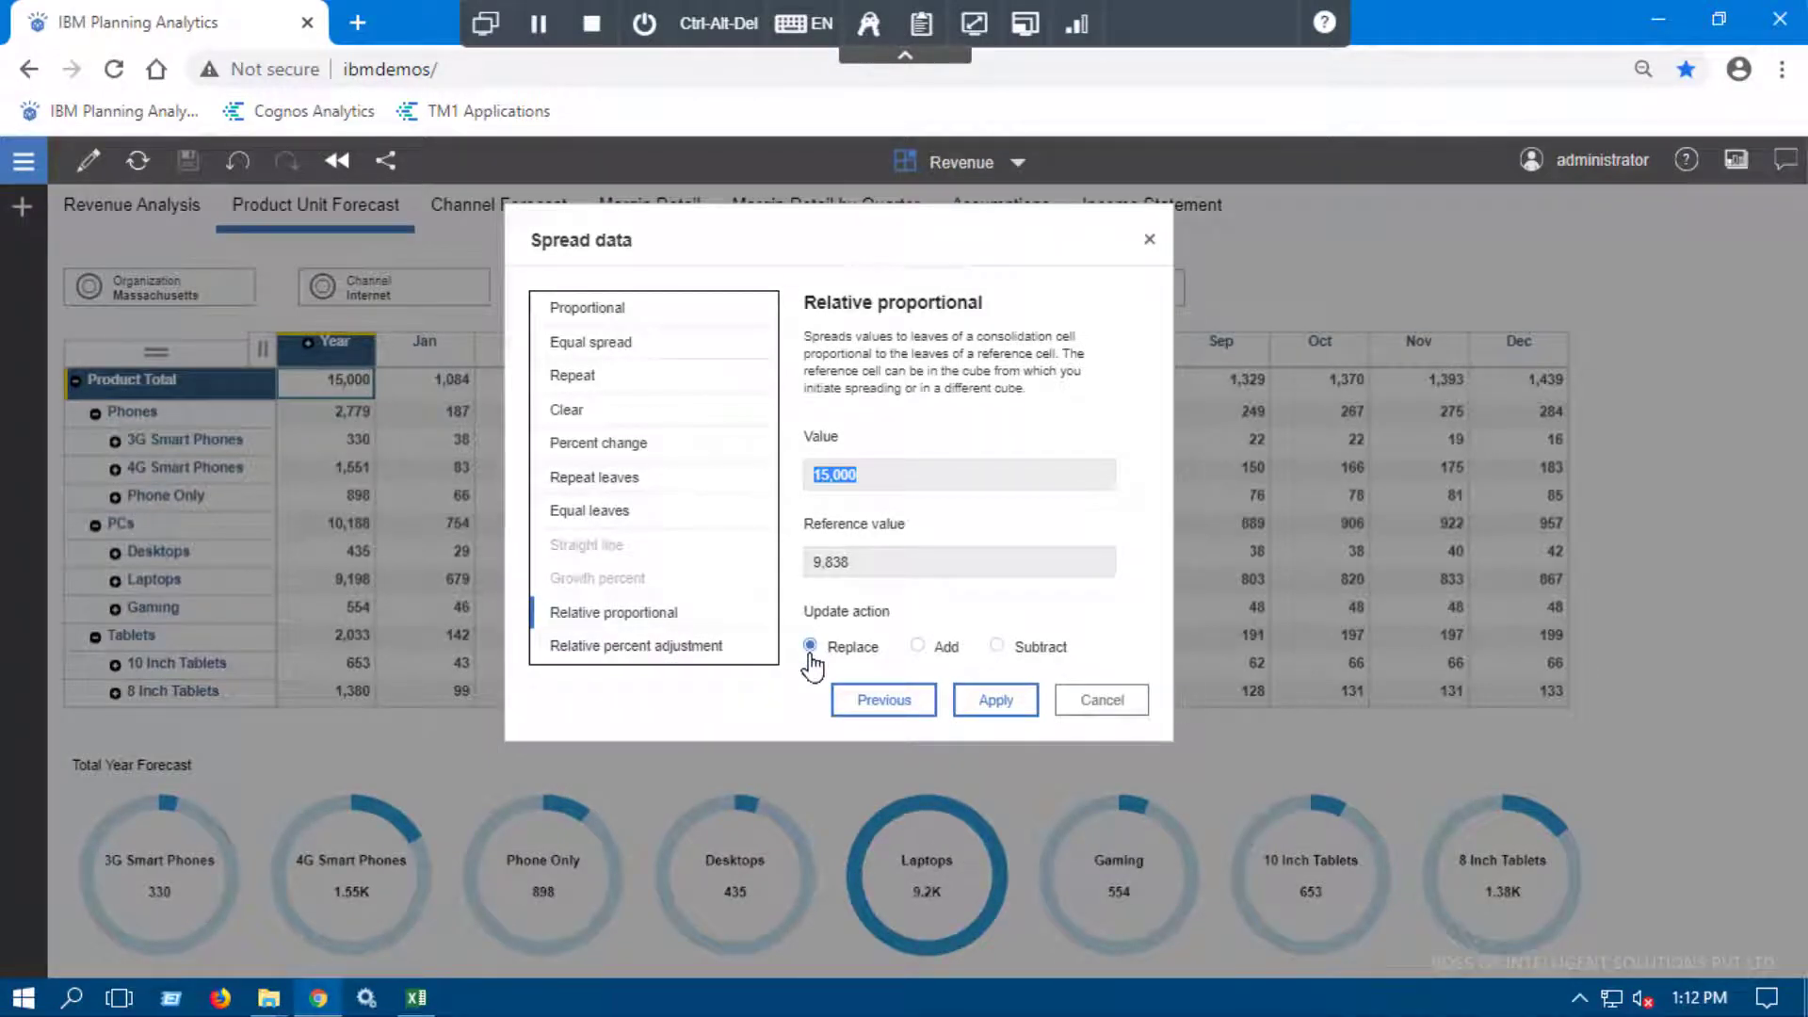
left_click(917, 646)
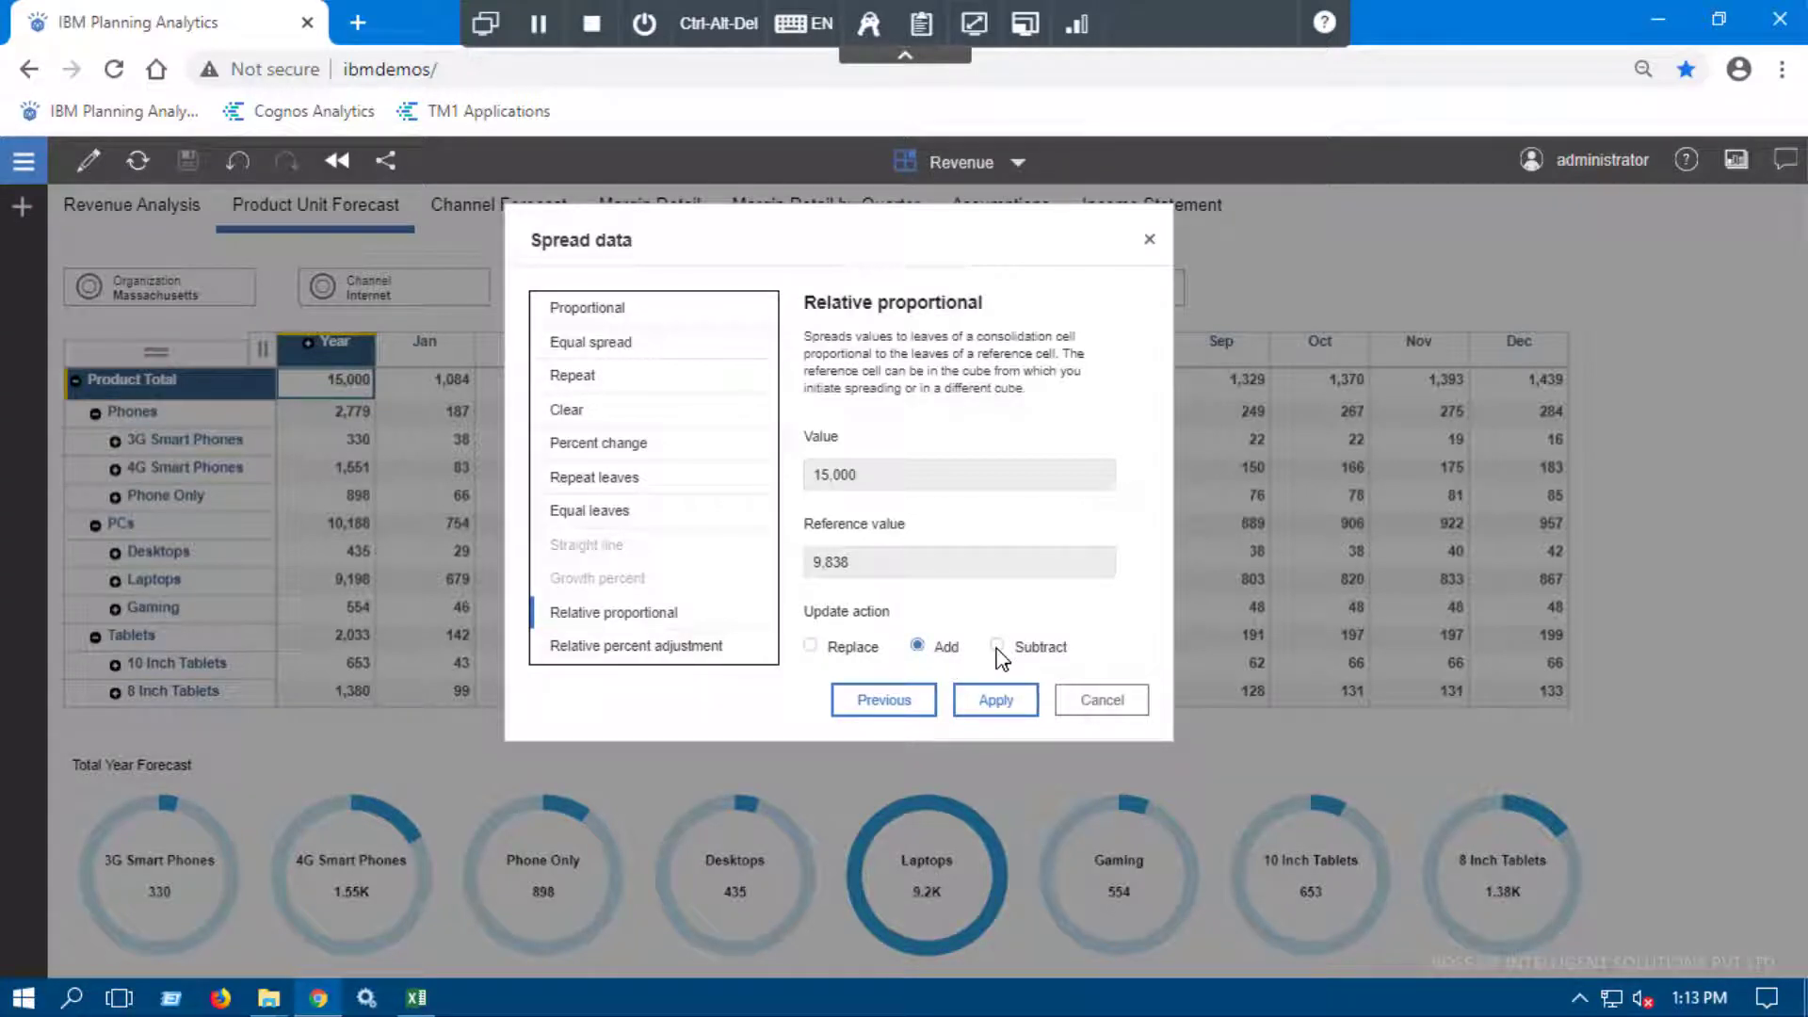
left_click(998, 646)
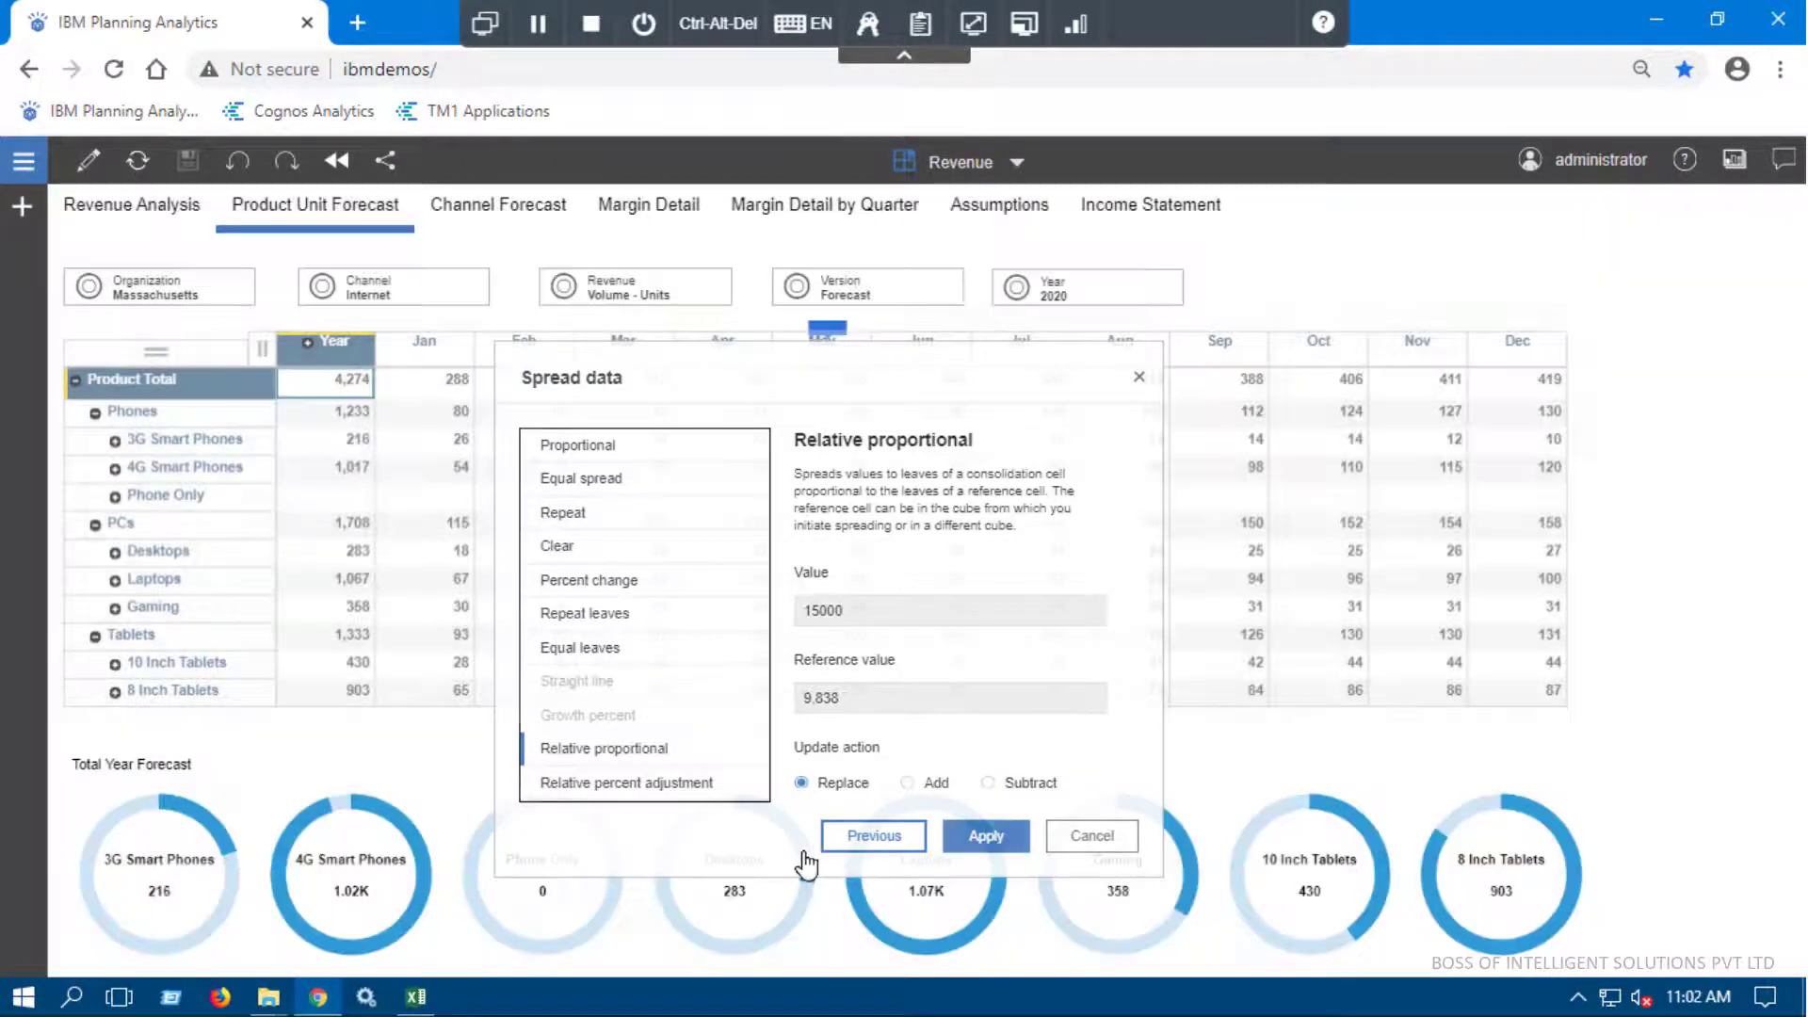
left_click(983, 836)
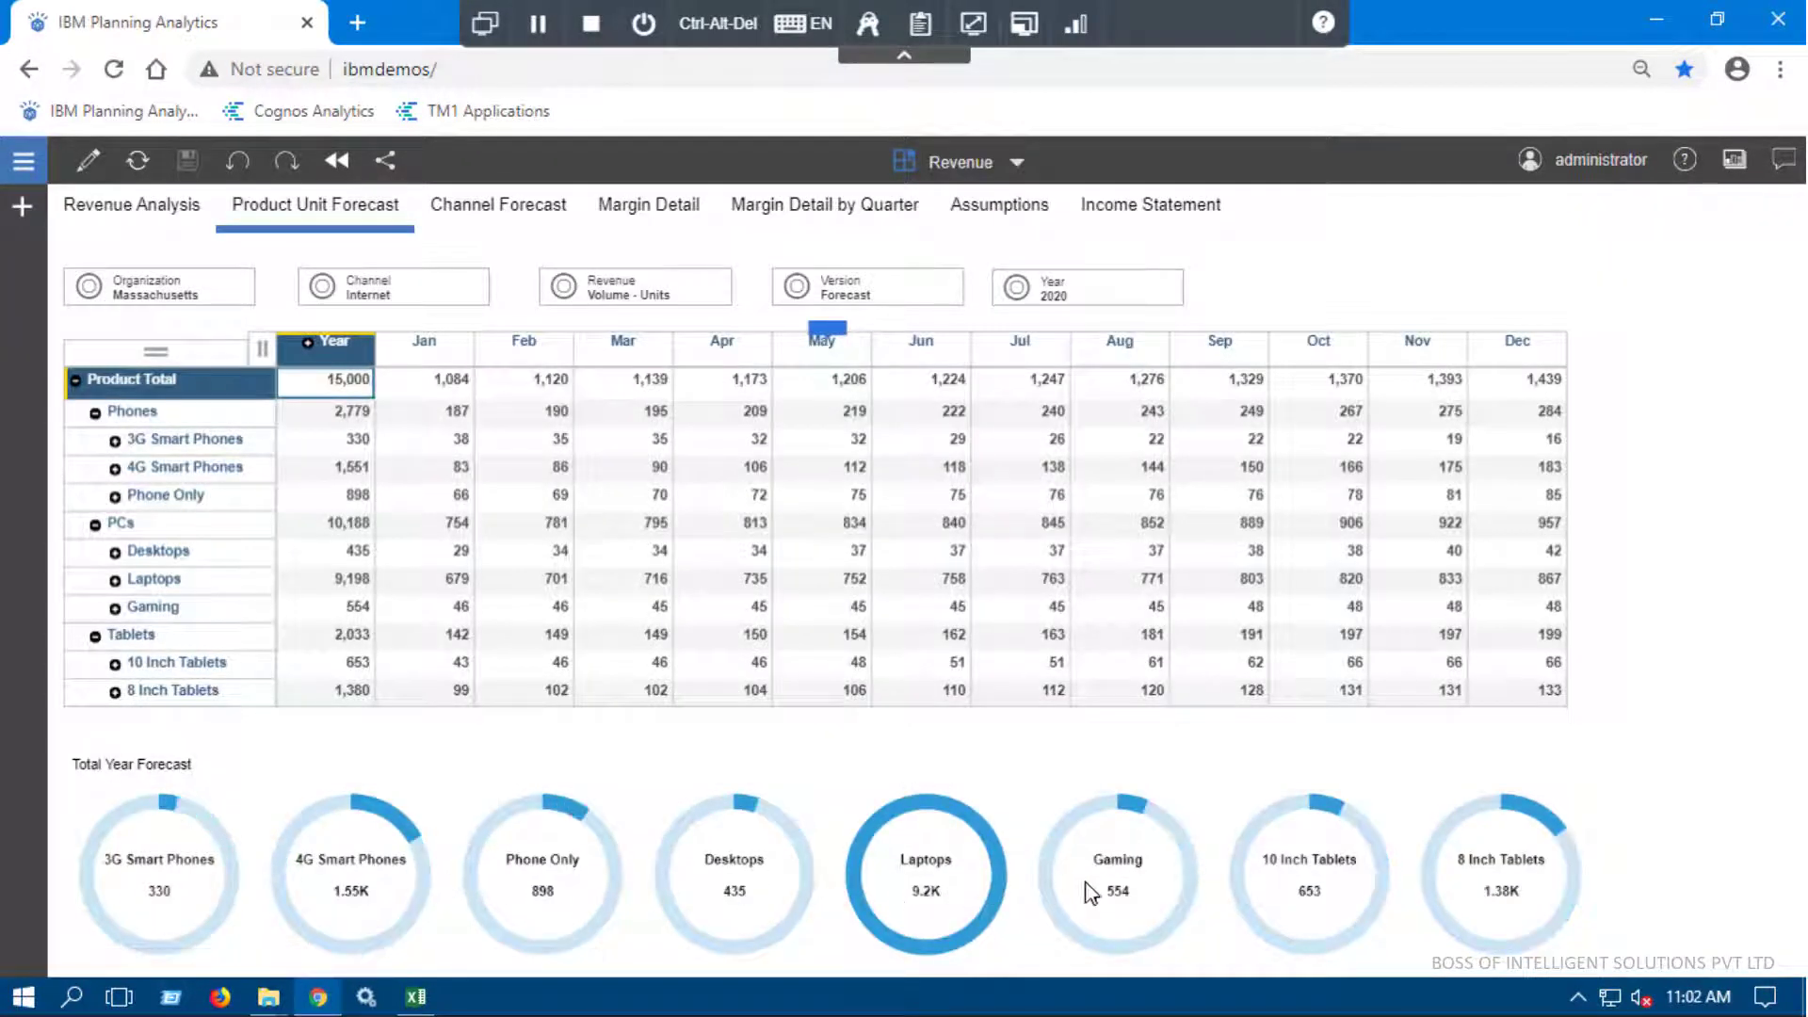
mouse_move(445, 484)
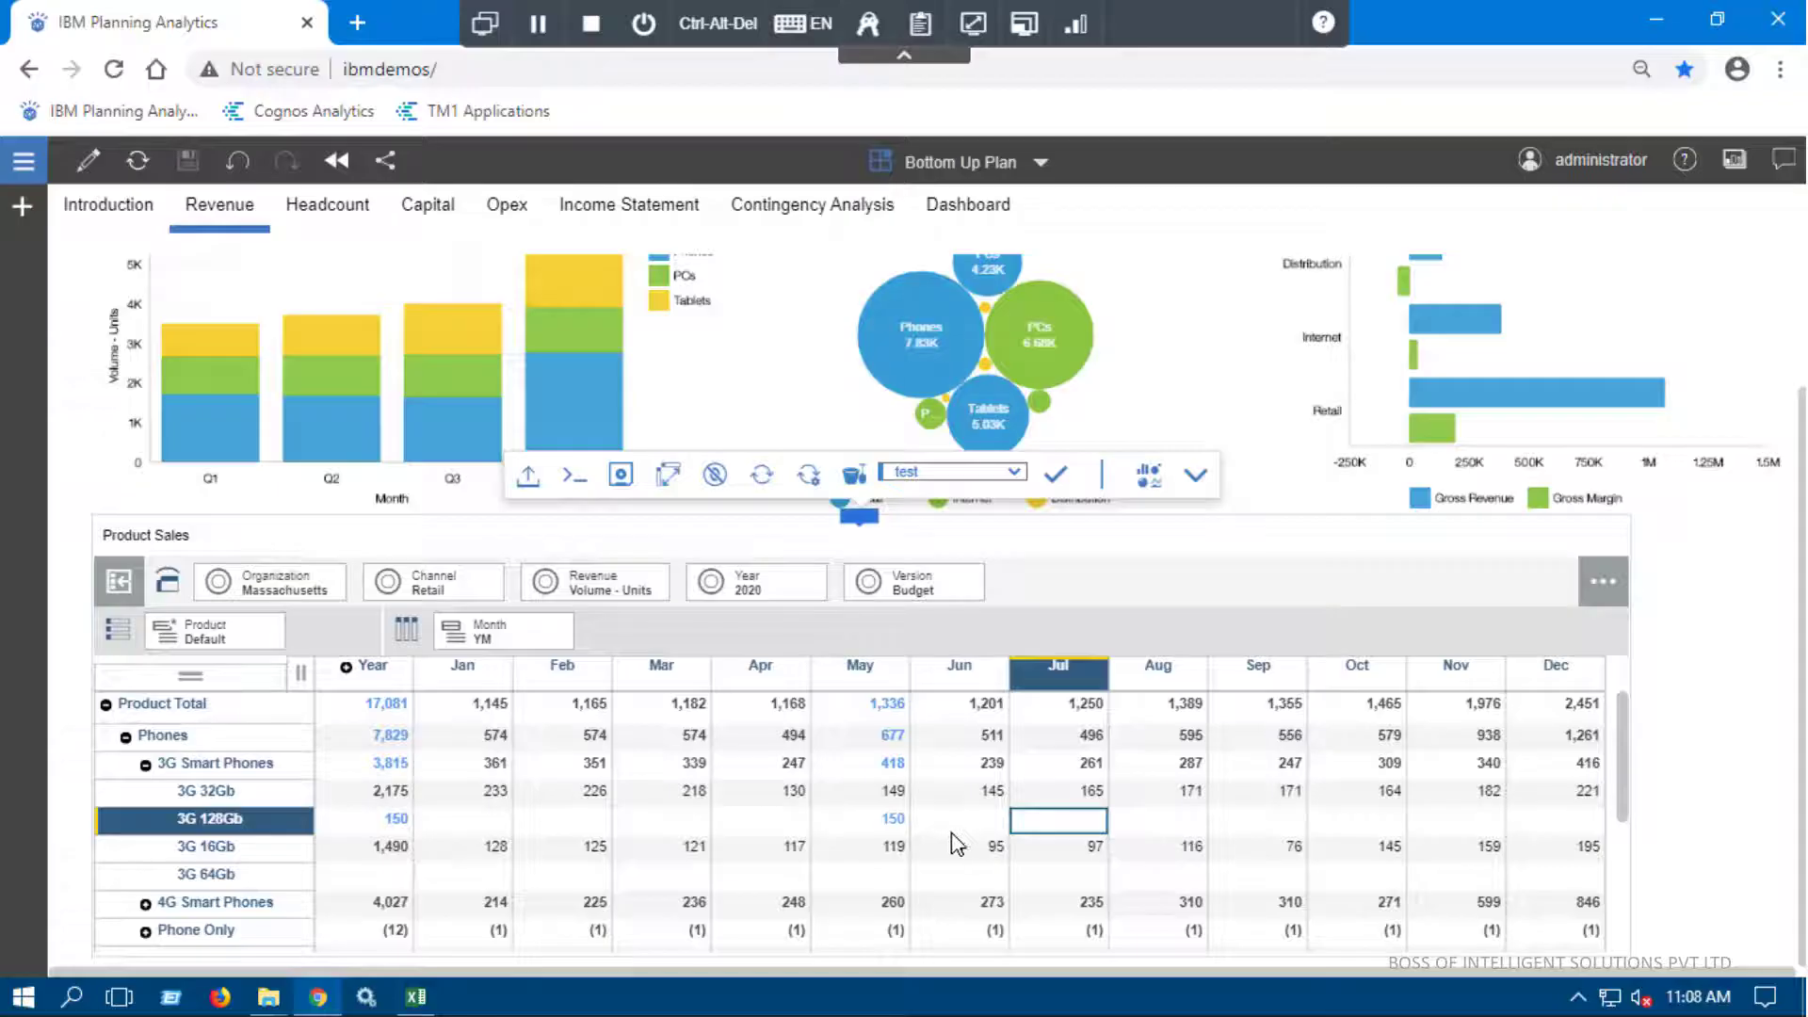
mouse_move(538, 843)
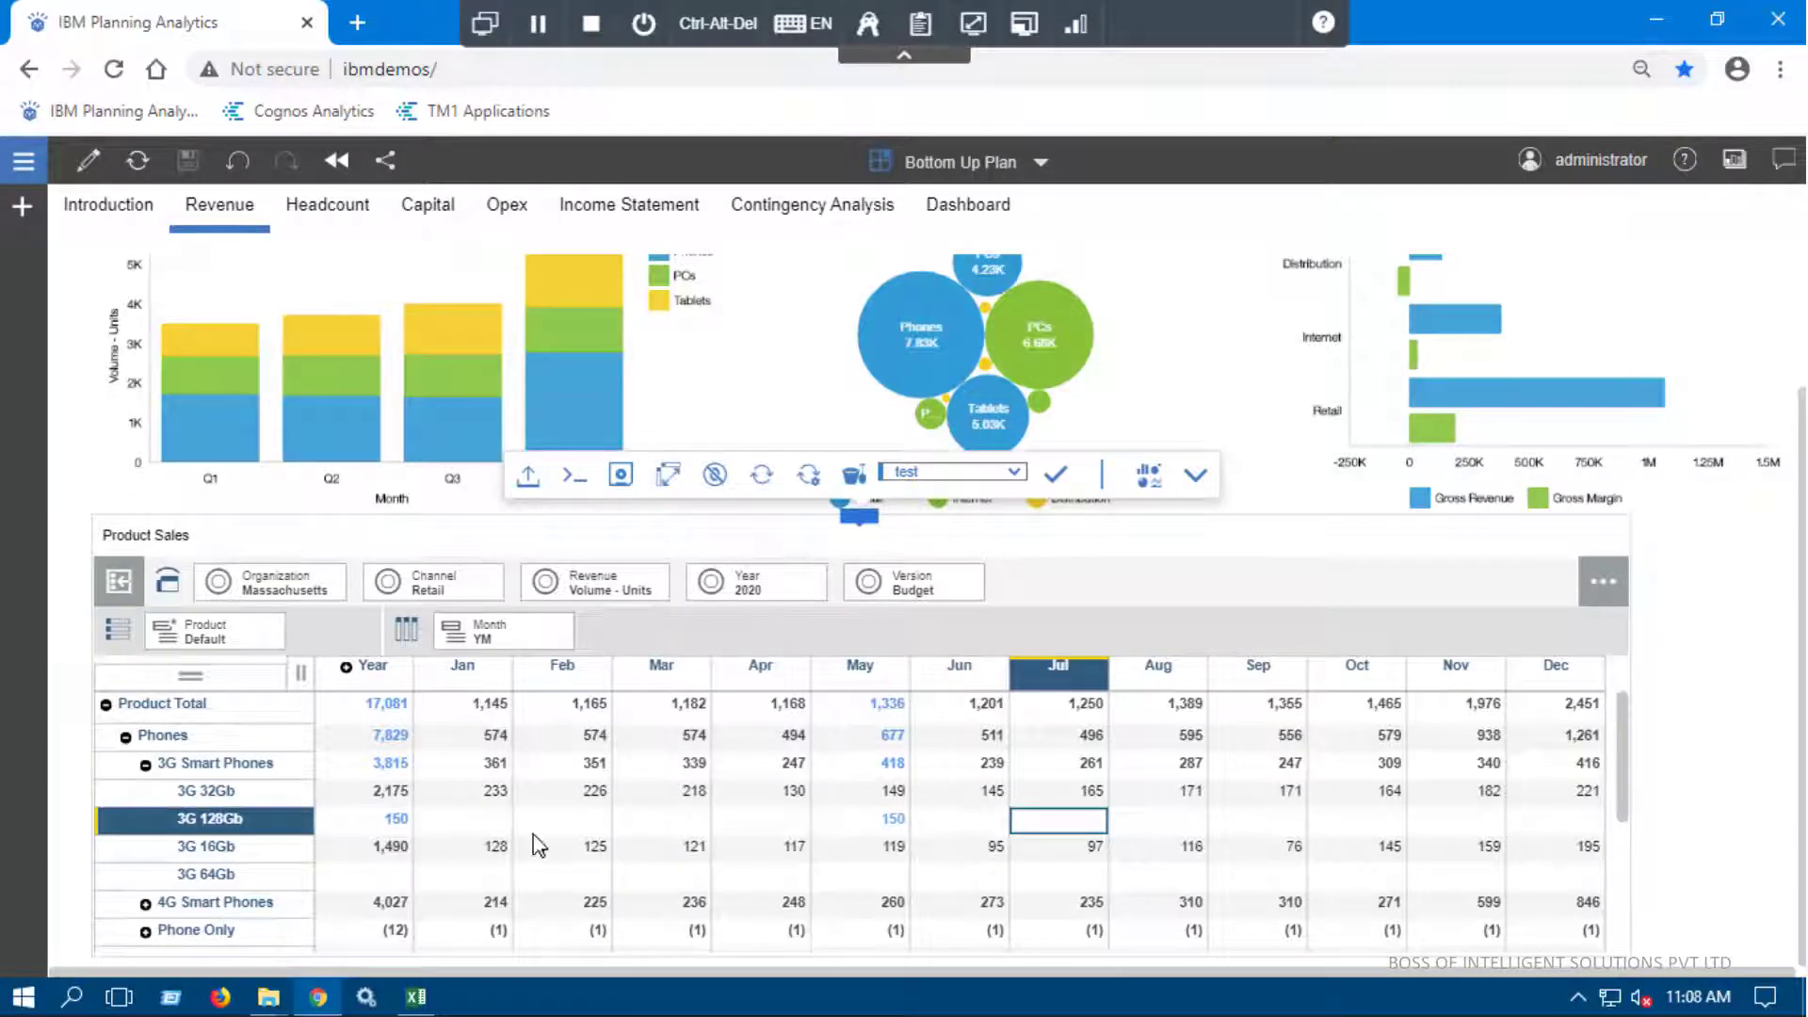
- Set 3G 128Gb May to 300 and increase 3G 32Gb May with an inc 10 shortcut
left_click(859, 819)
type("inc")
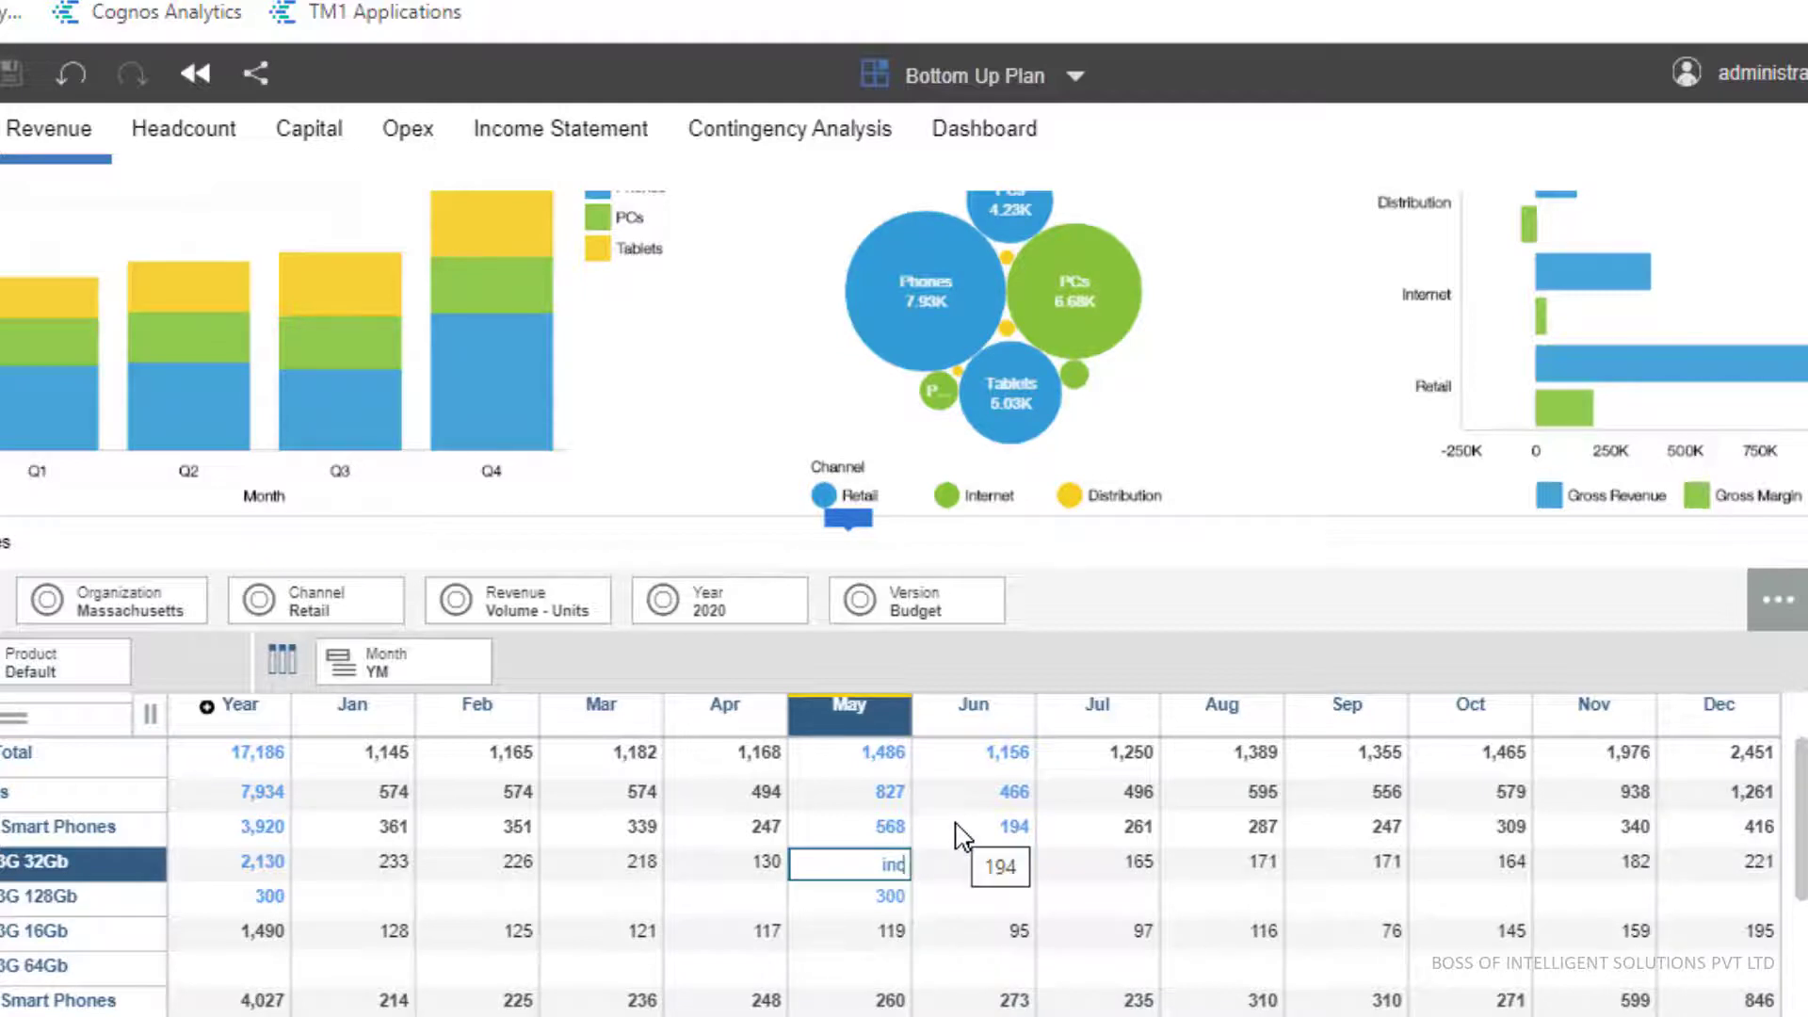
type("10")
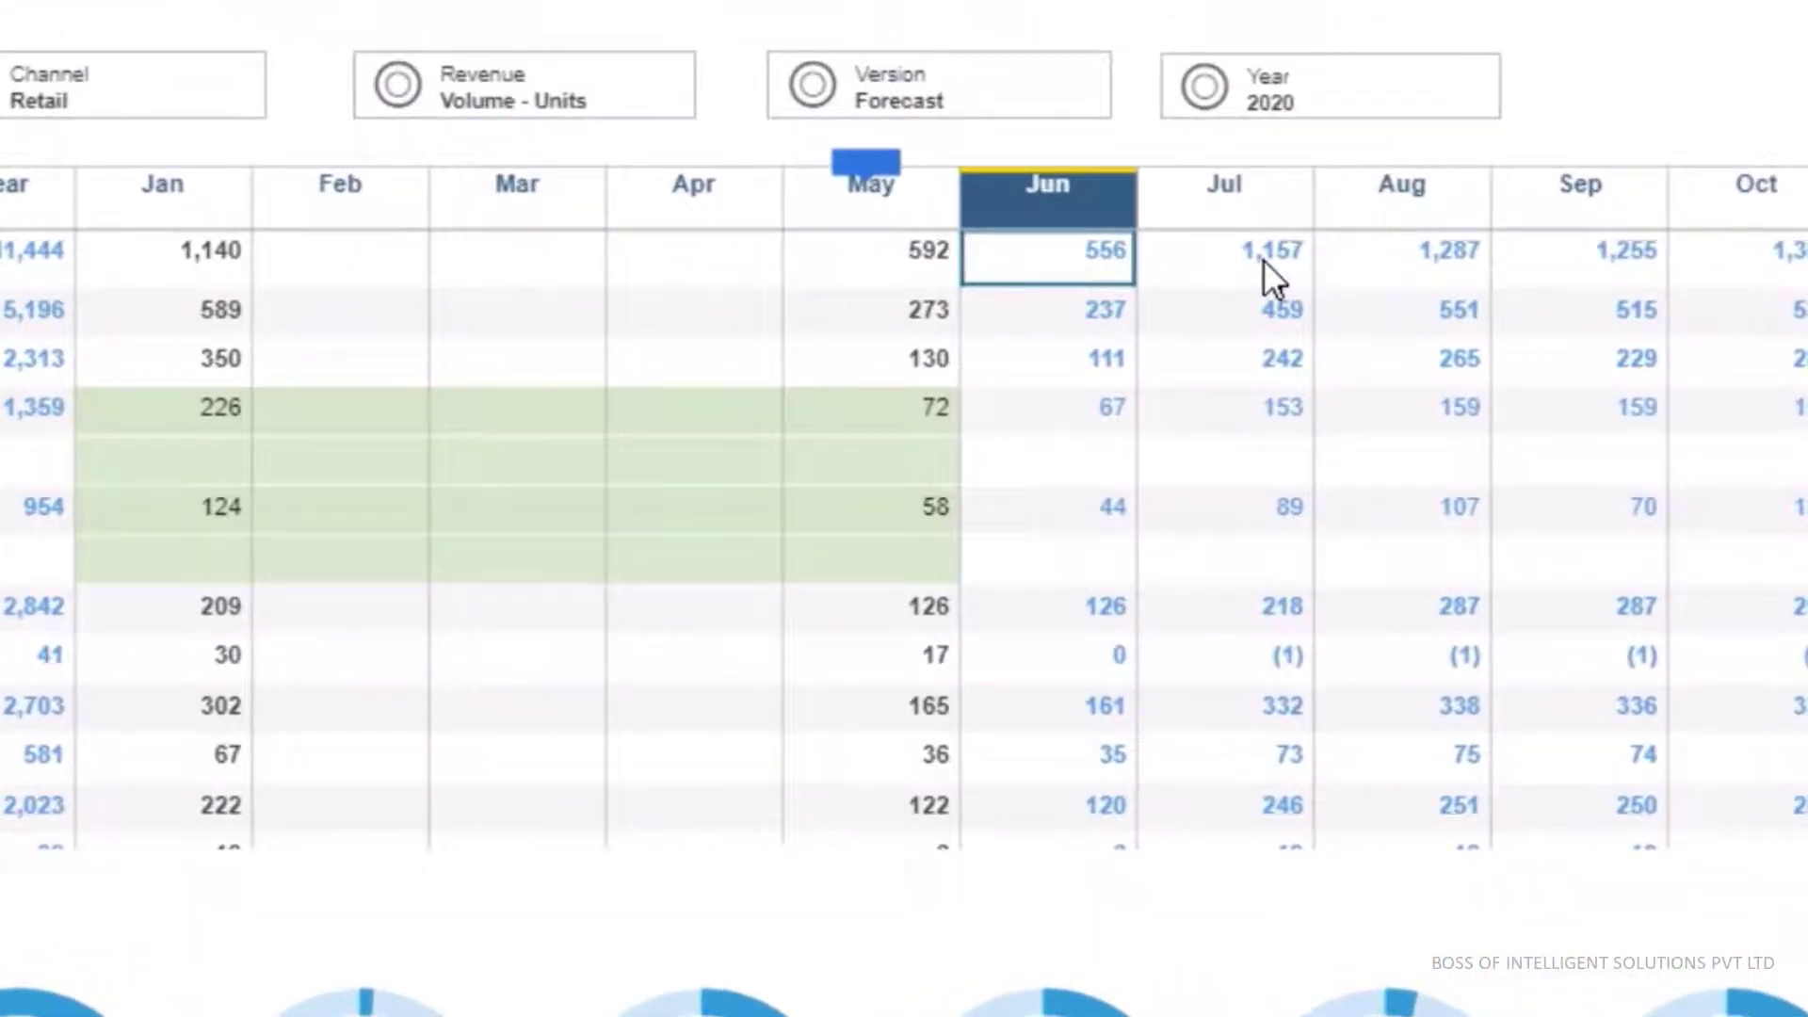
mouse_move(1268, 276)
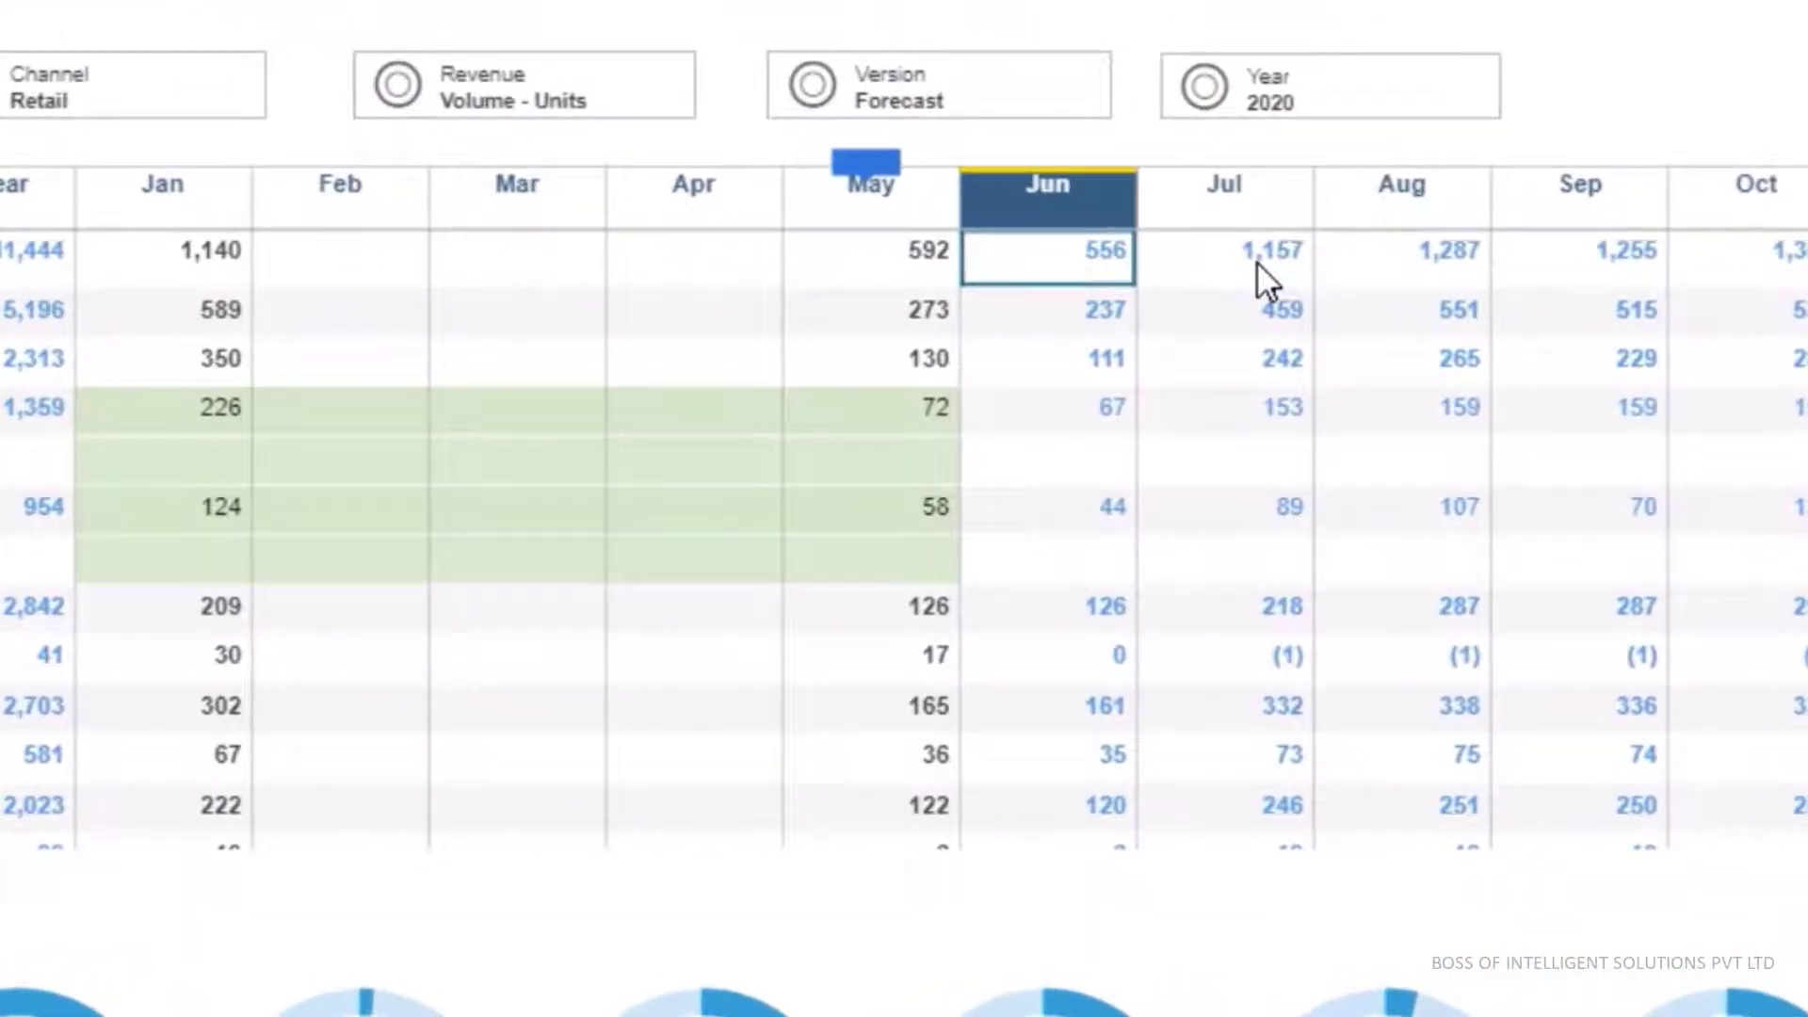
left_click(1224, 250)
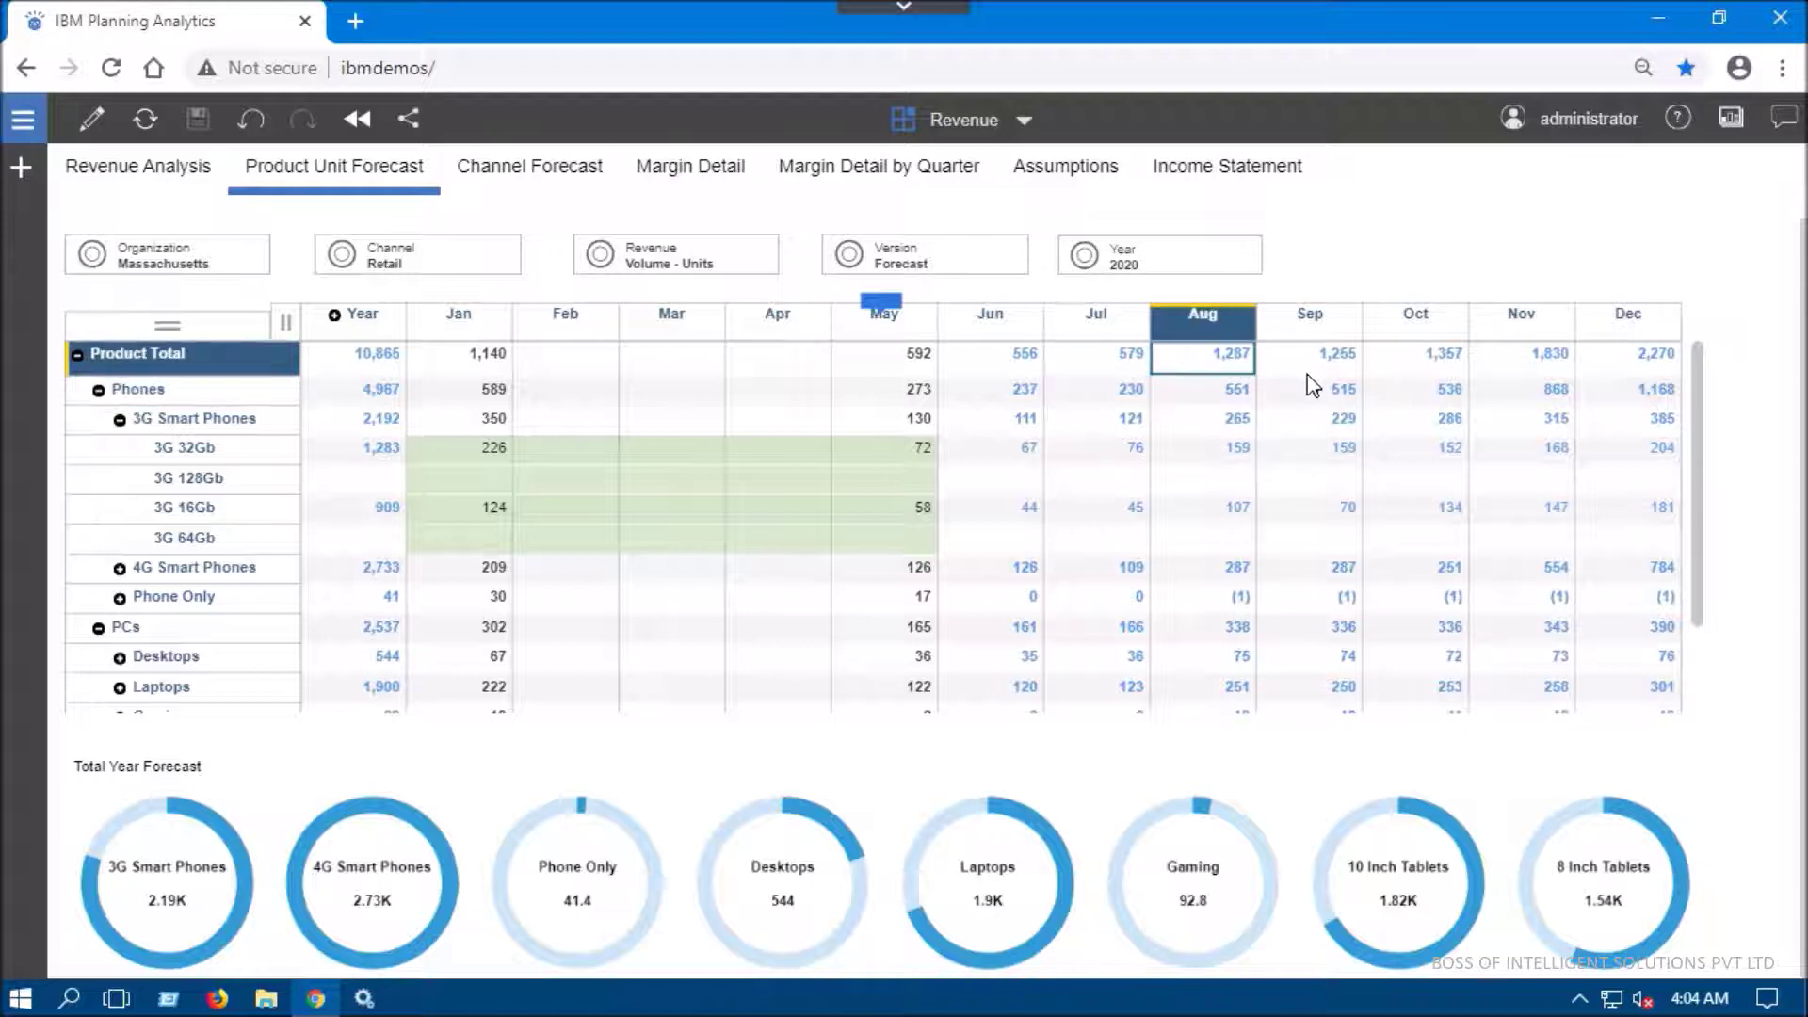
mouse_move(1288, 482)
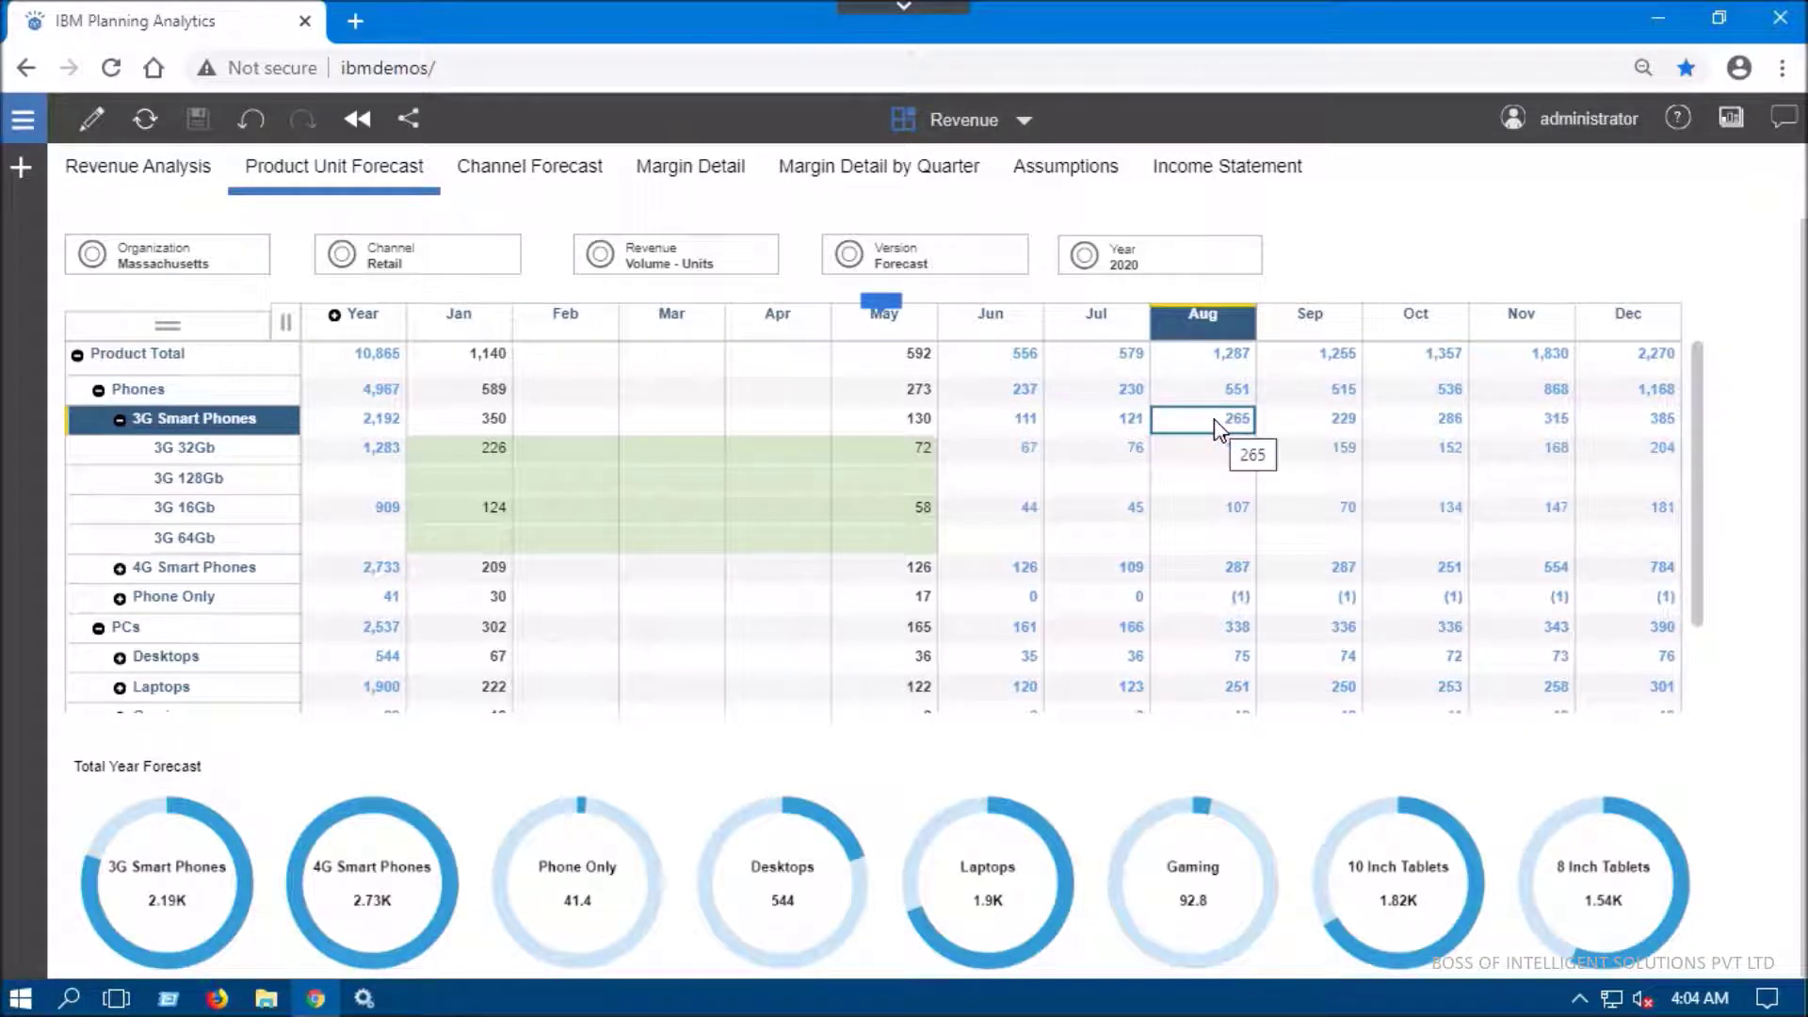
- Hold the 3G Smart Phones August value of 265 via its context menu
right_click(1203, 418)
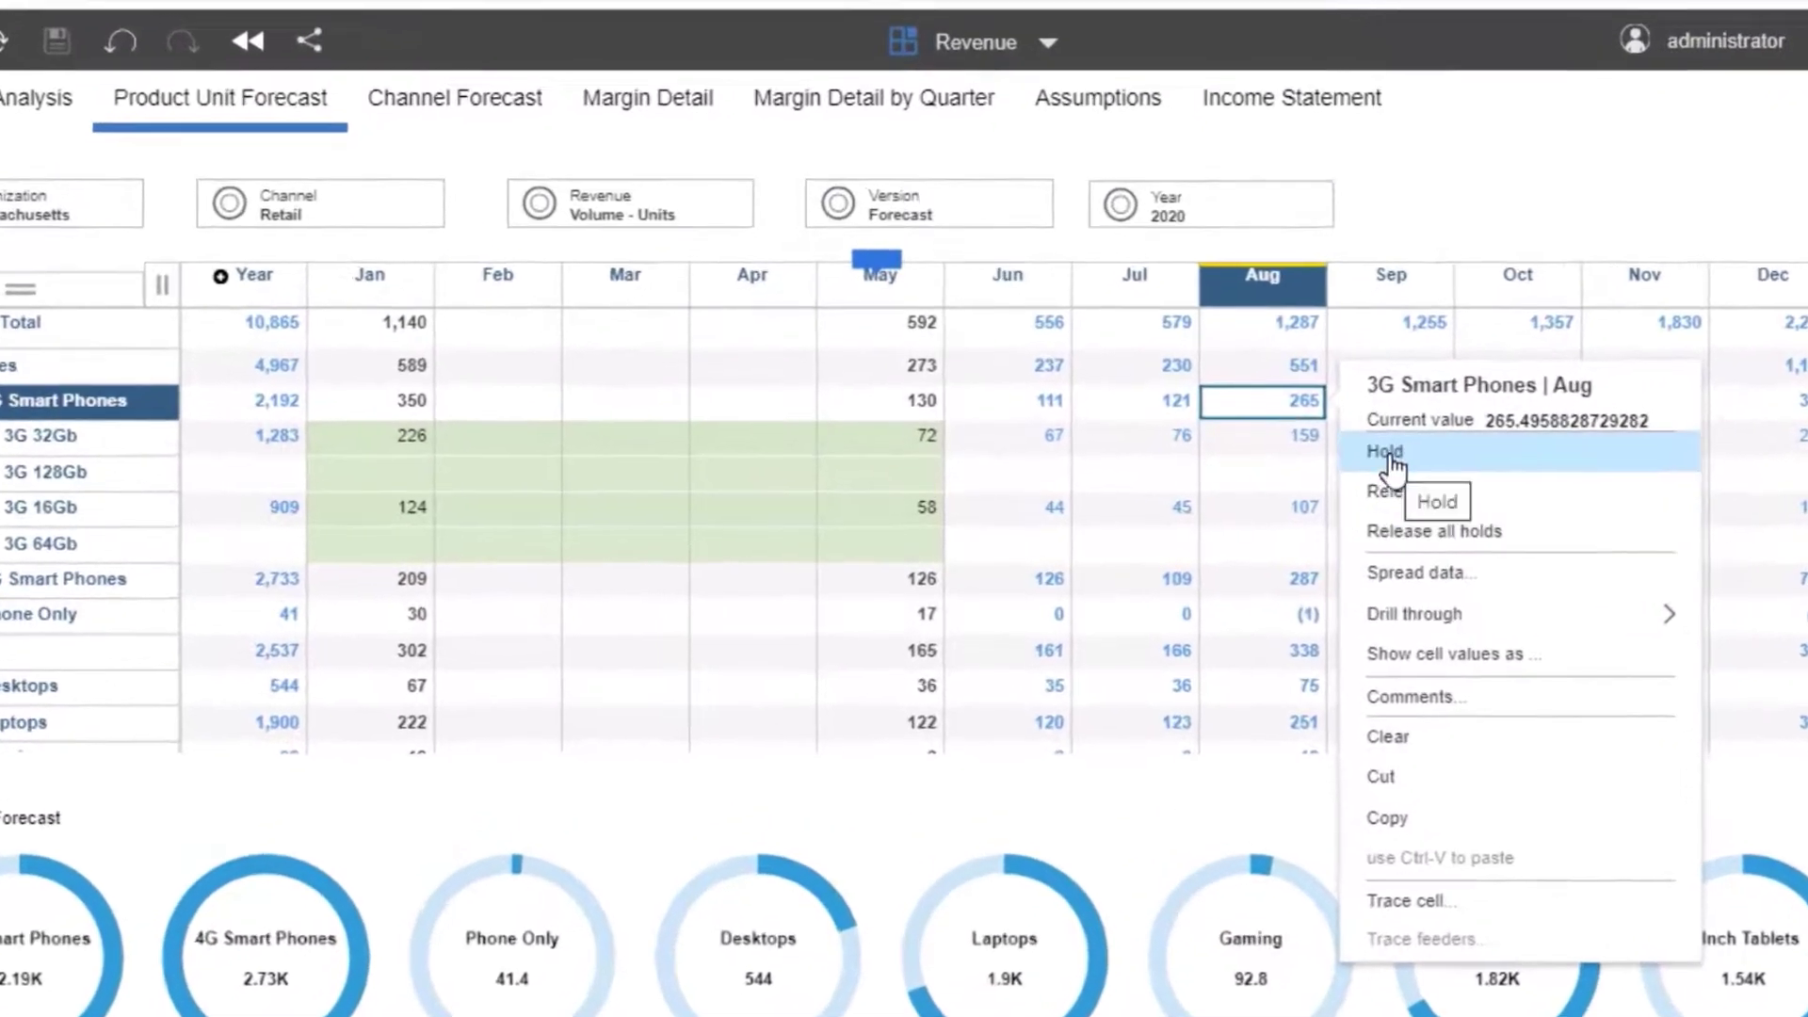
left_click(1384, 450)
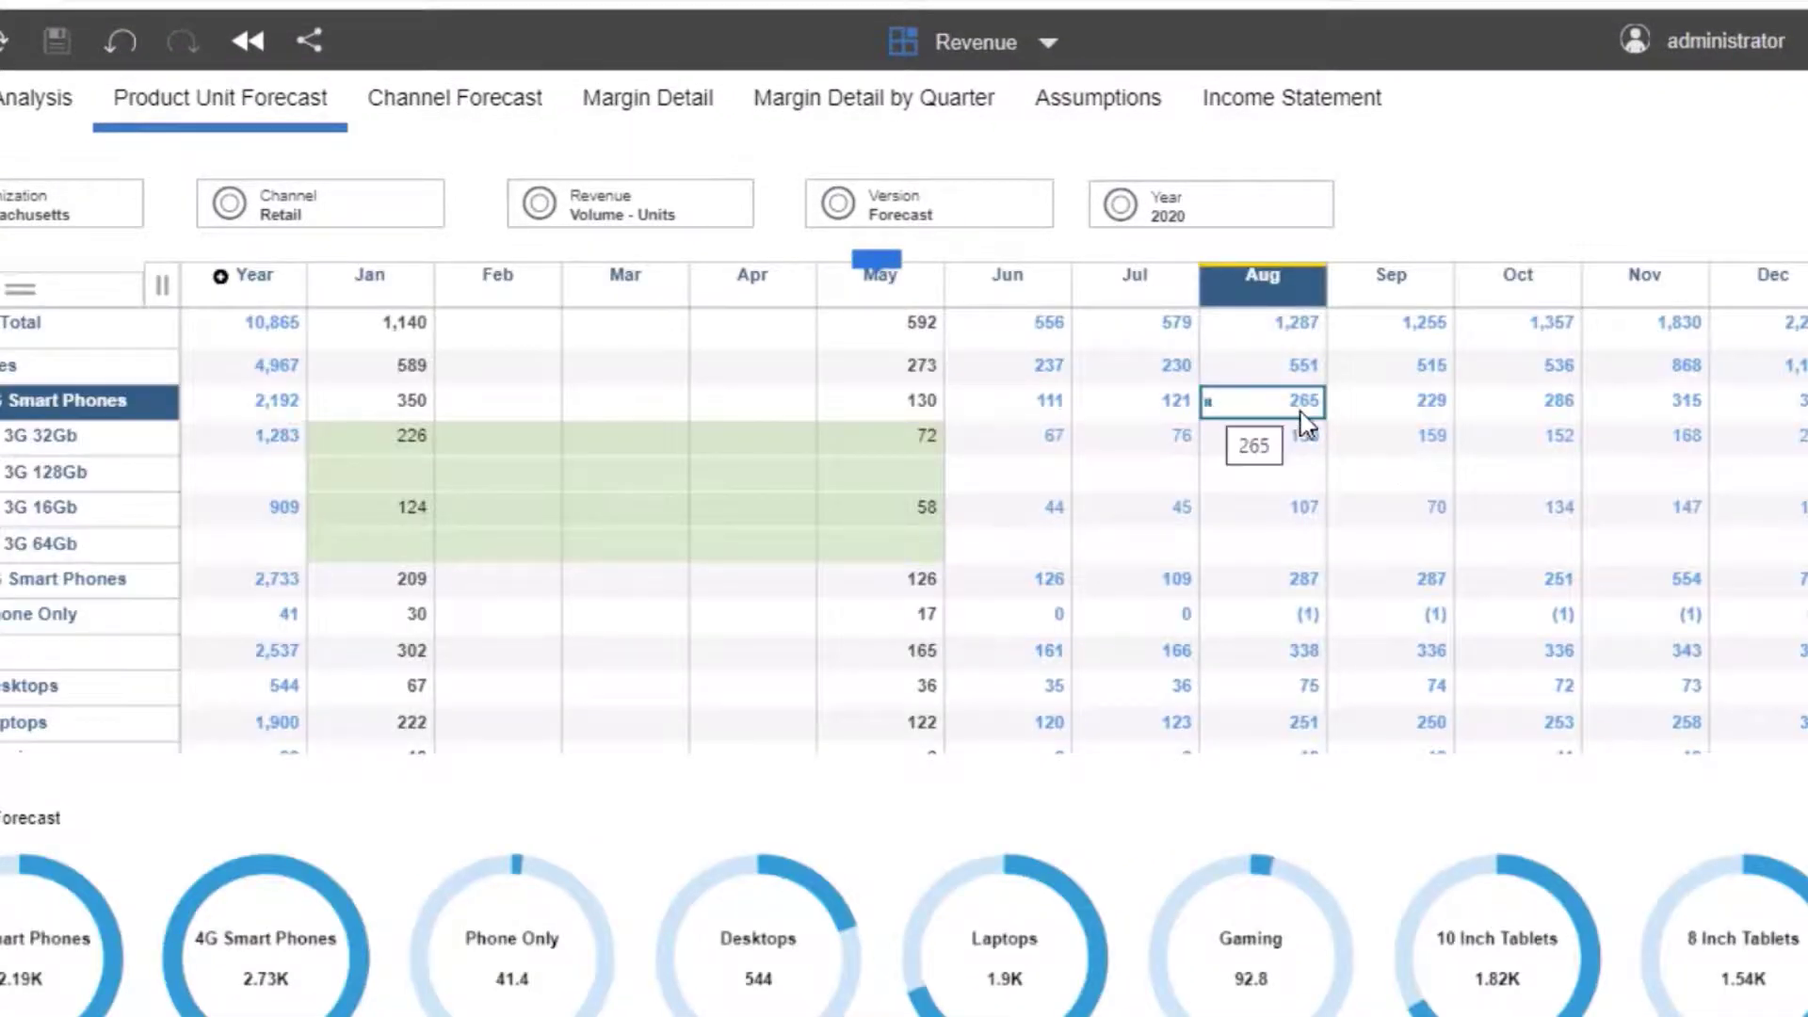
left_click(1260, 322)
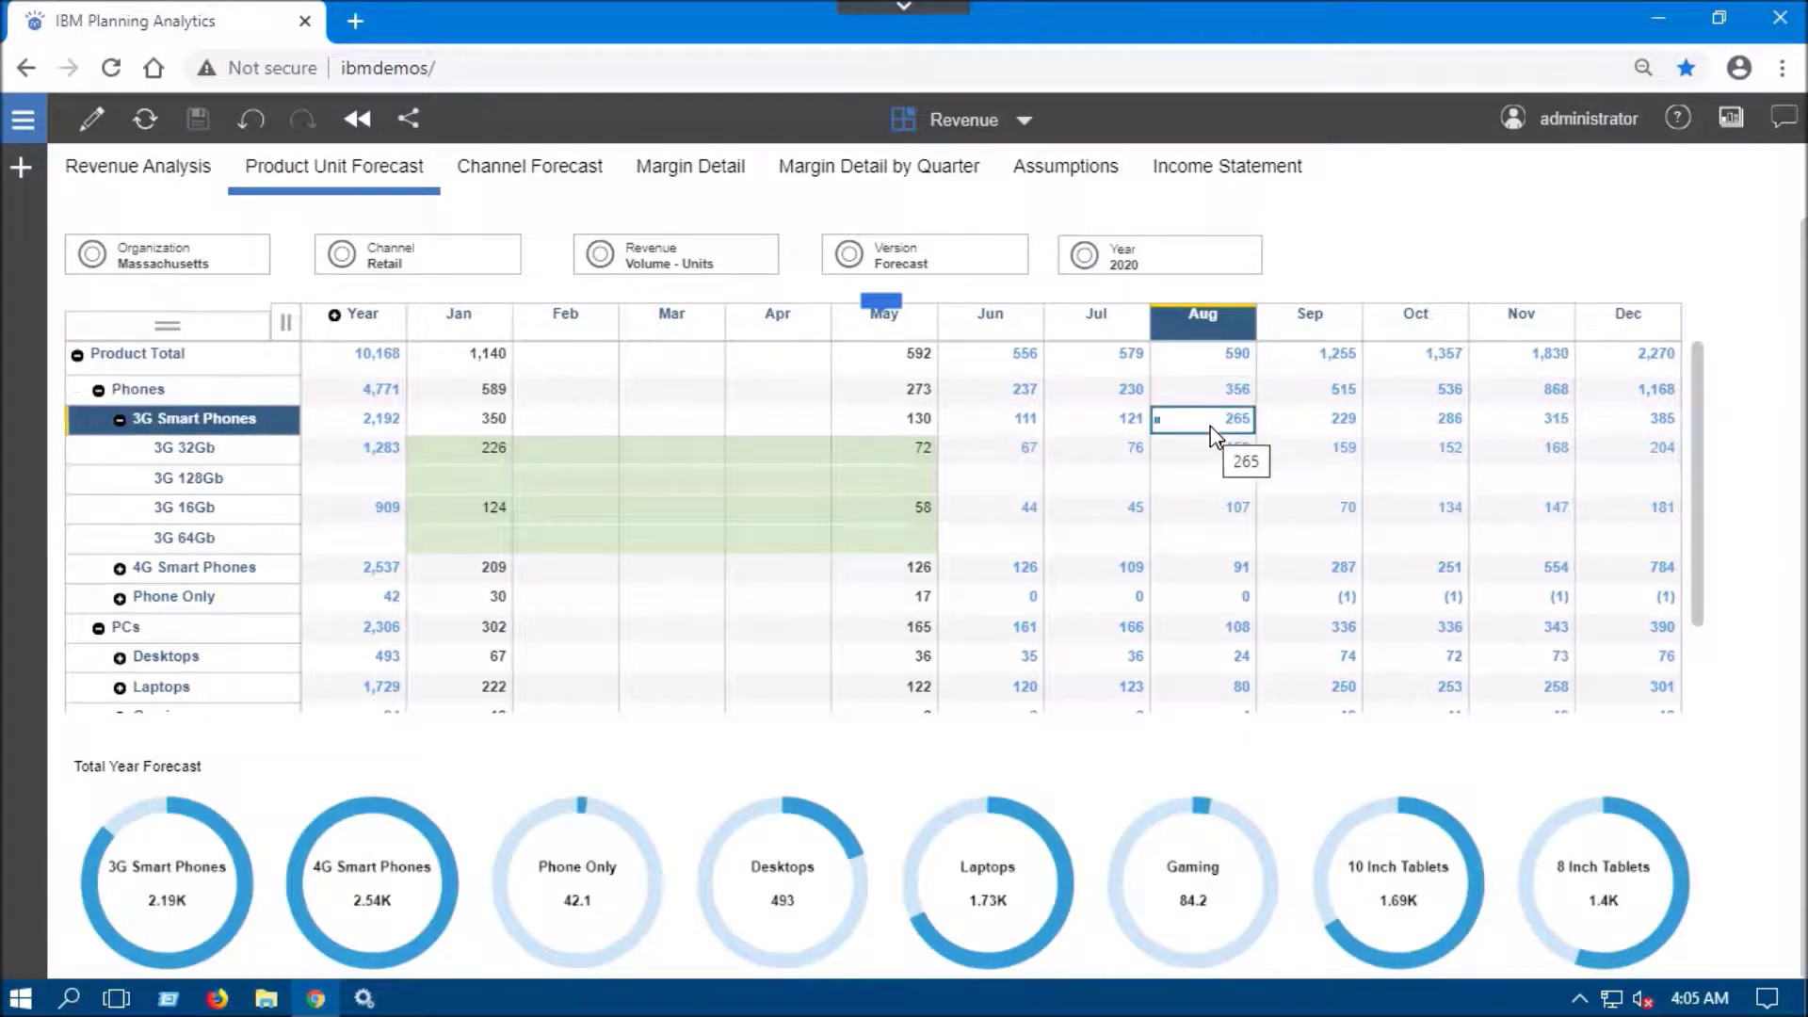
- Review options on the held 3G Smart Phones August cell after Product Total drops to 590
right_click(1204, 418)
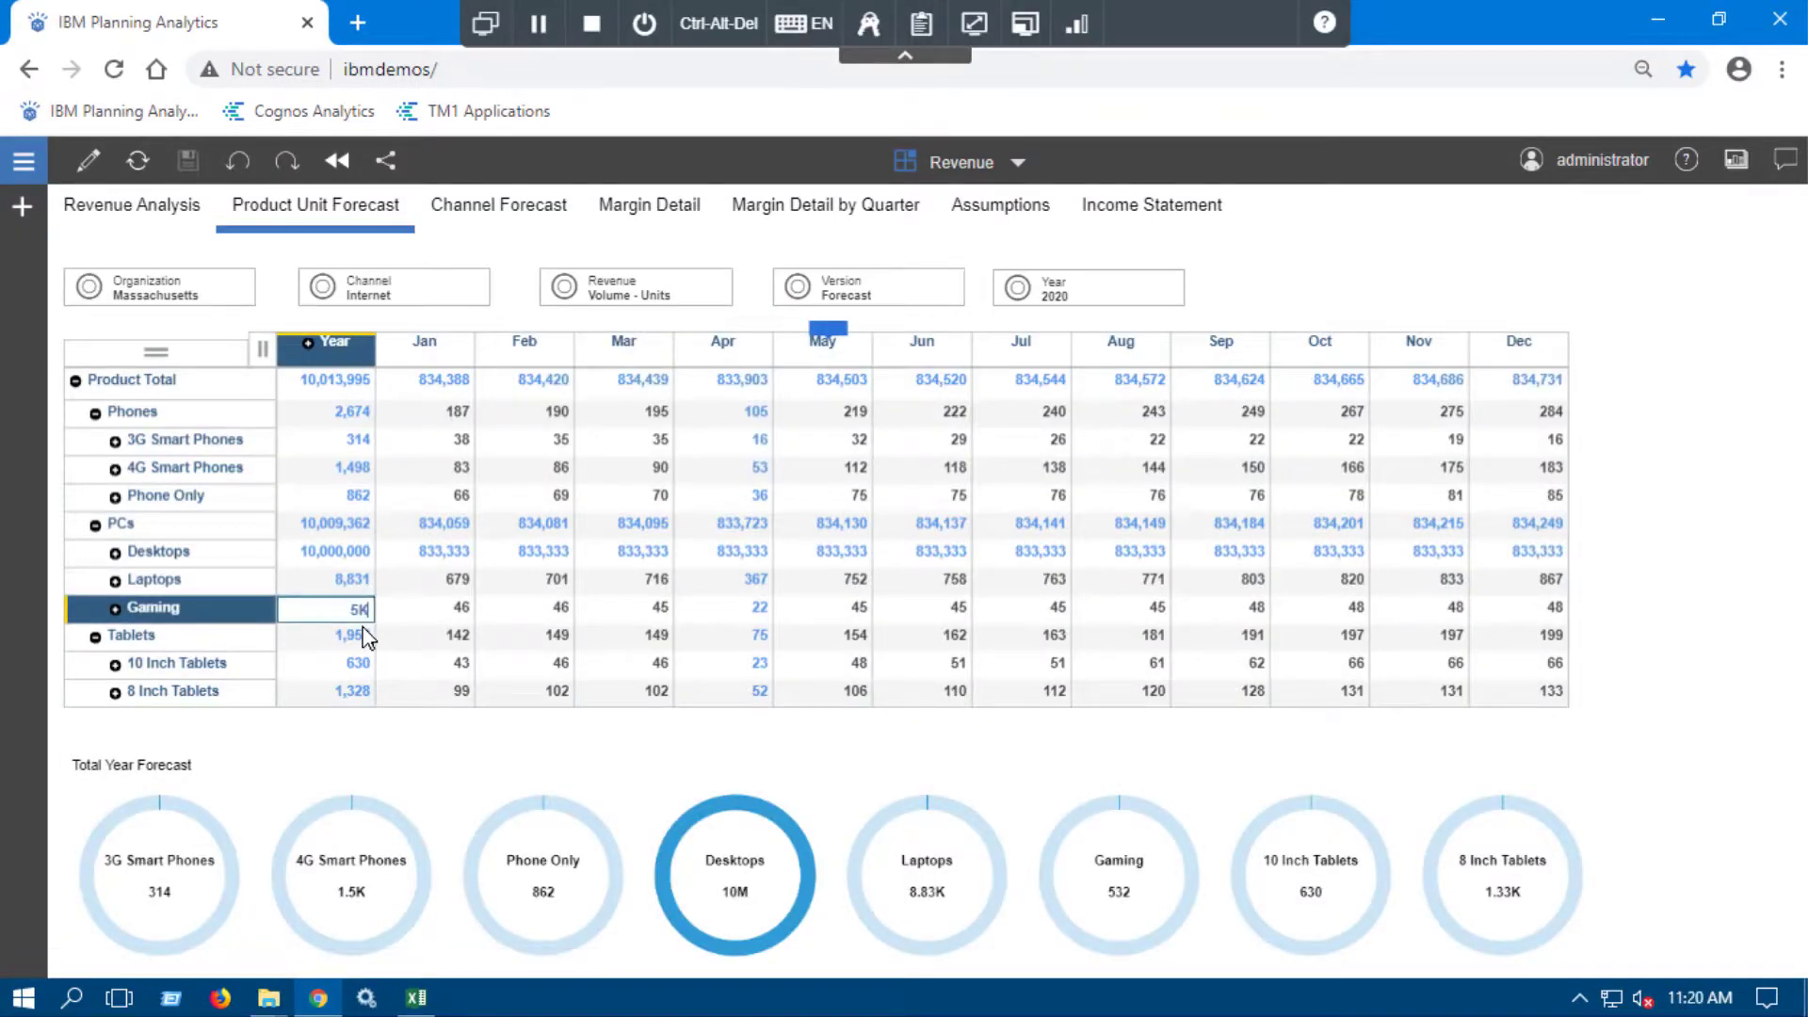
- Select Gaming's April cell after Desktops' 10,000,000 year spreads evenly across months
left_click(721, 608)
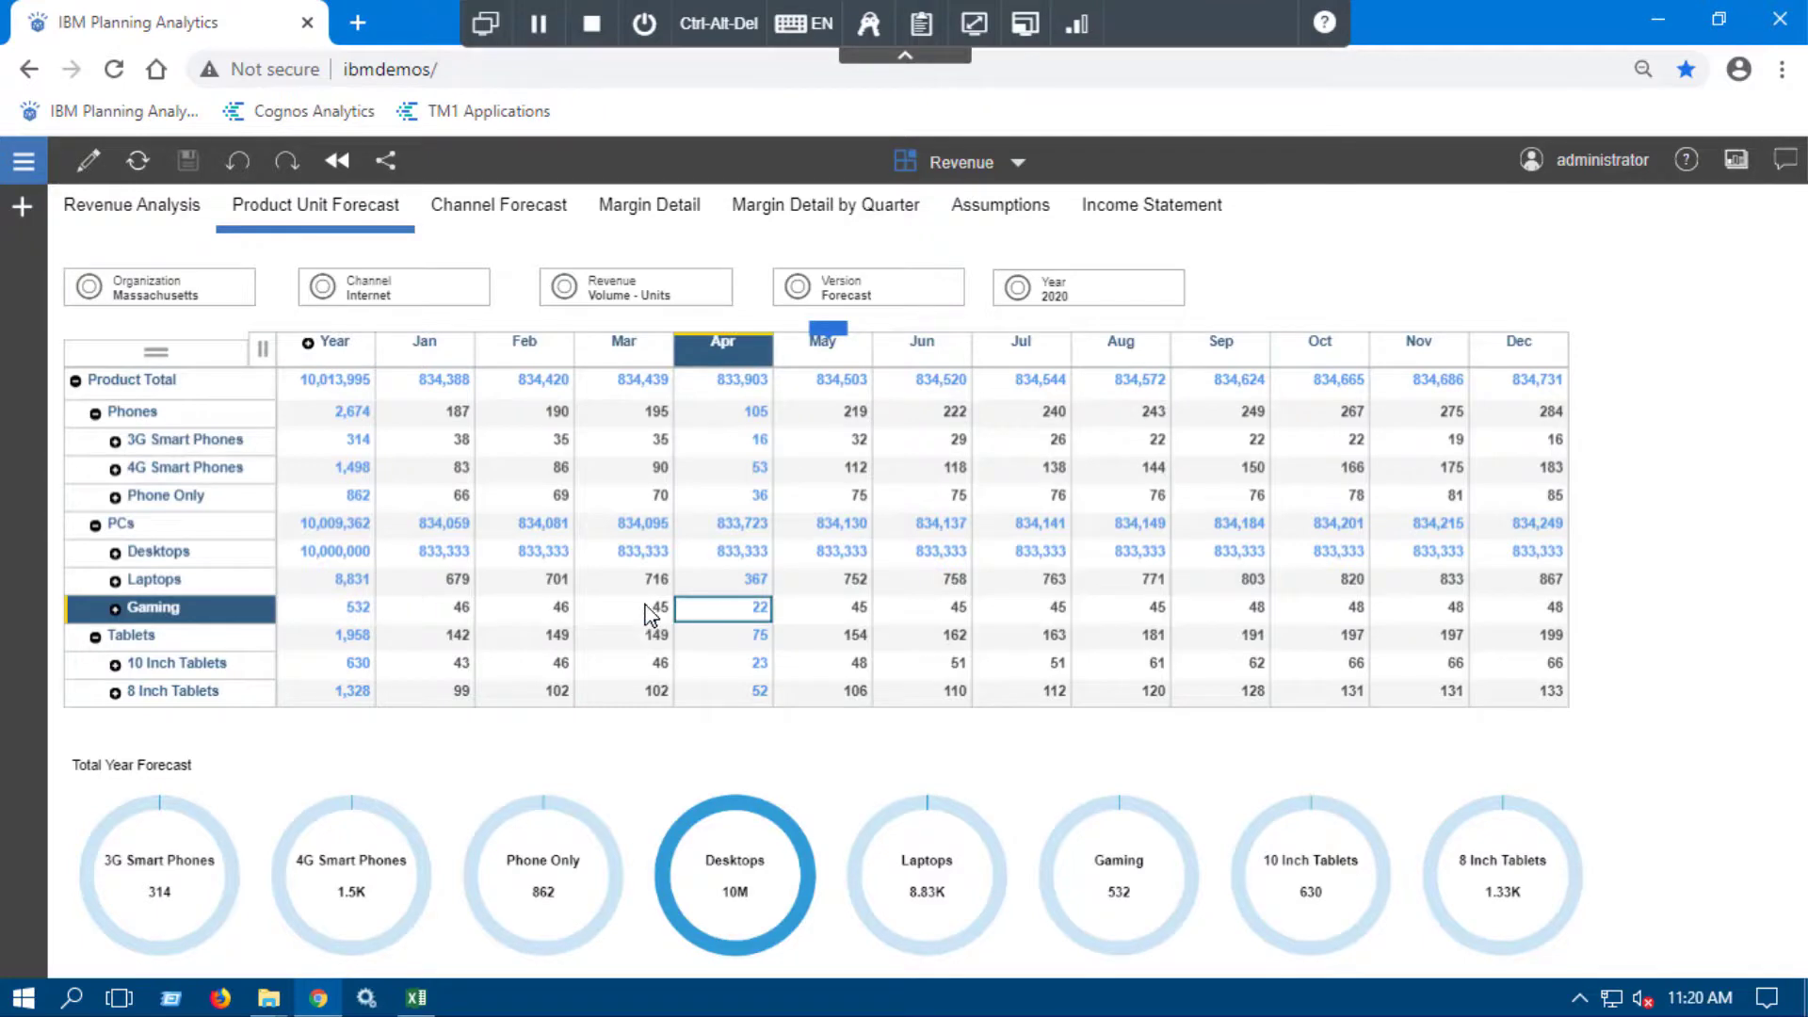